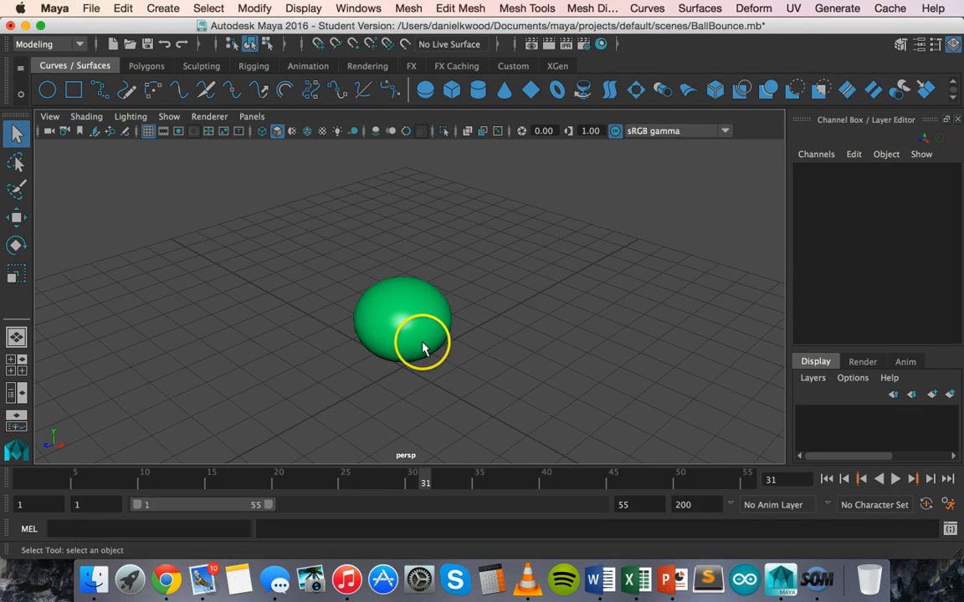
Play and stop the existing bounce animation, then add a NURBS sphere at the origin
click(422, 347)
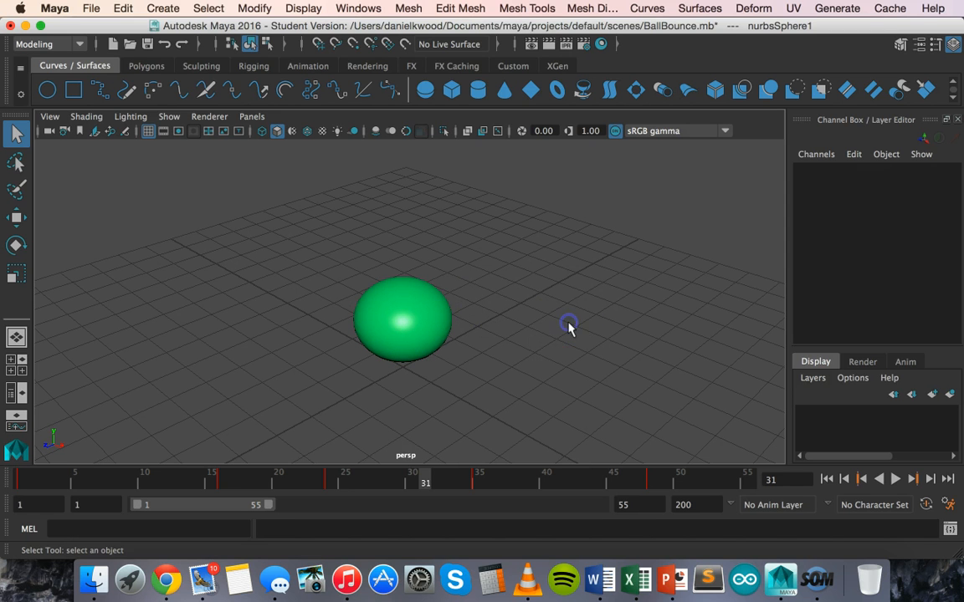
mouse_move(169, 462)
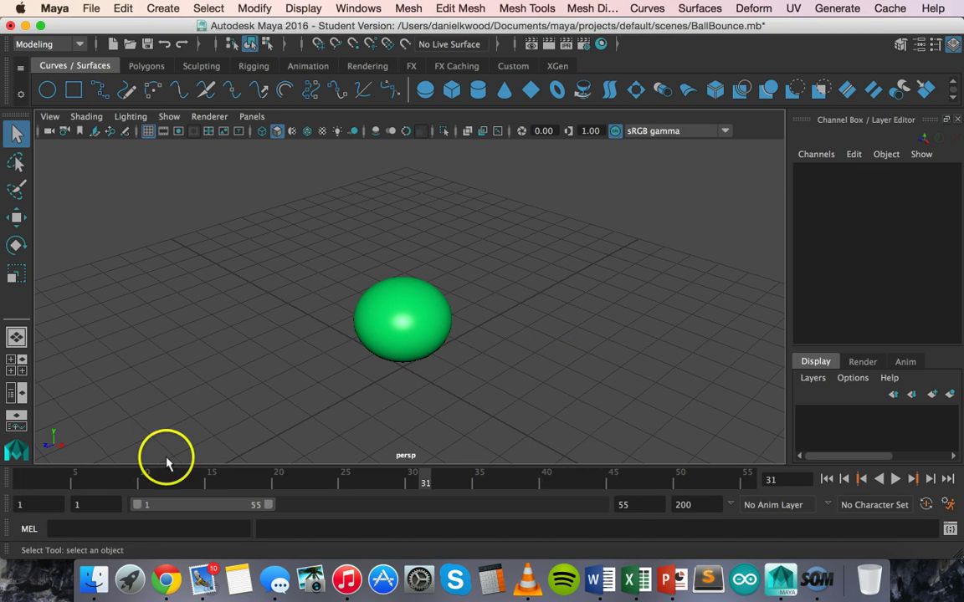
click(892, 478)
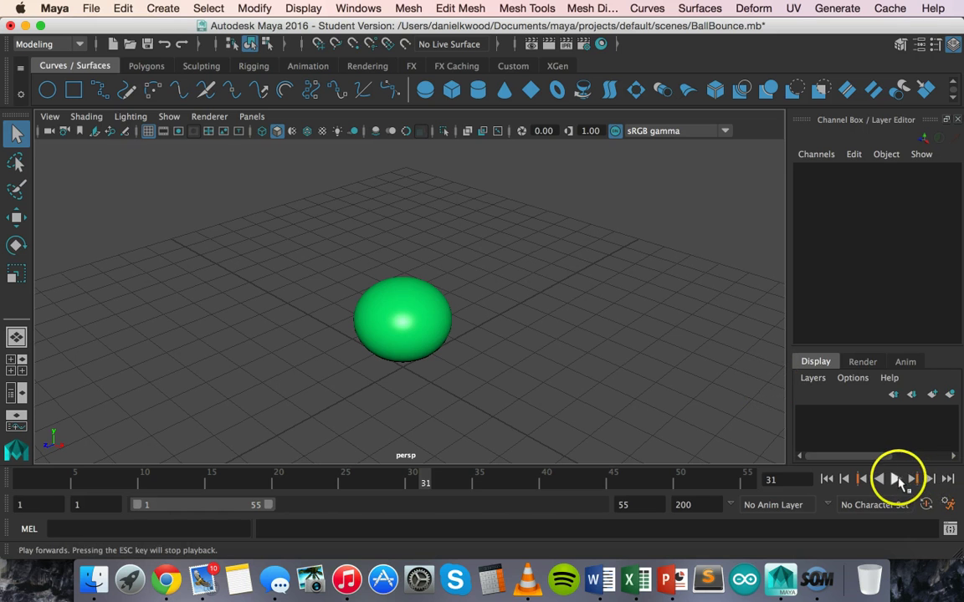
click(898, 480)
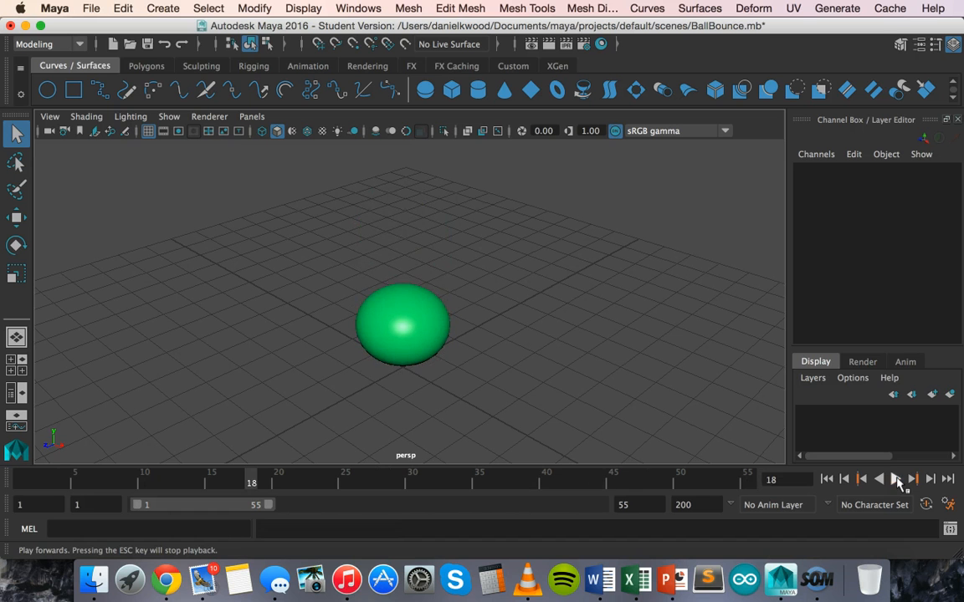
click(116, 8)
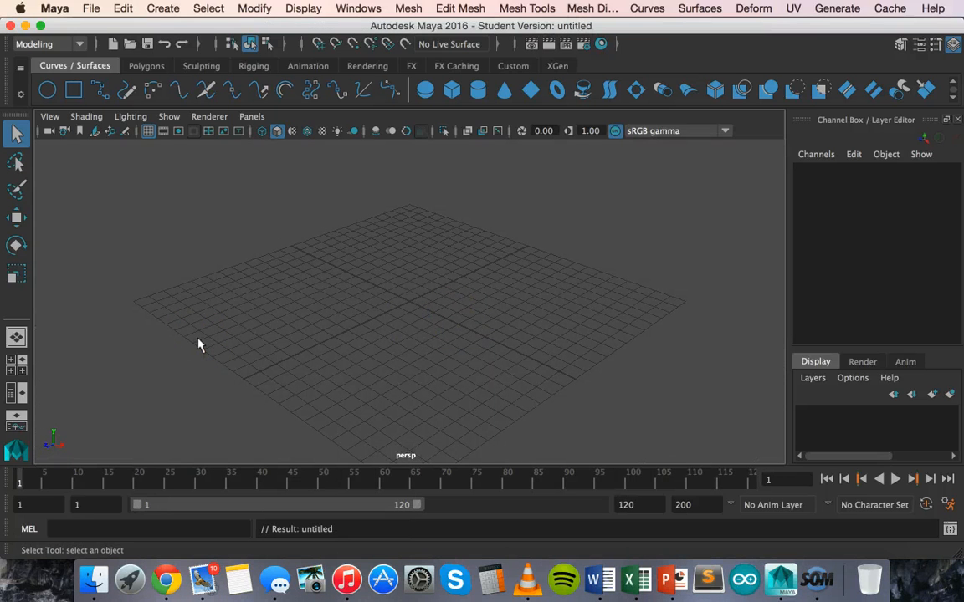
mouse_move(432, 89)
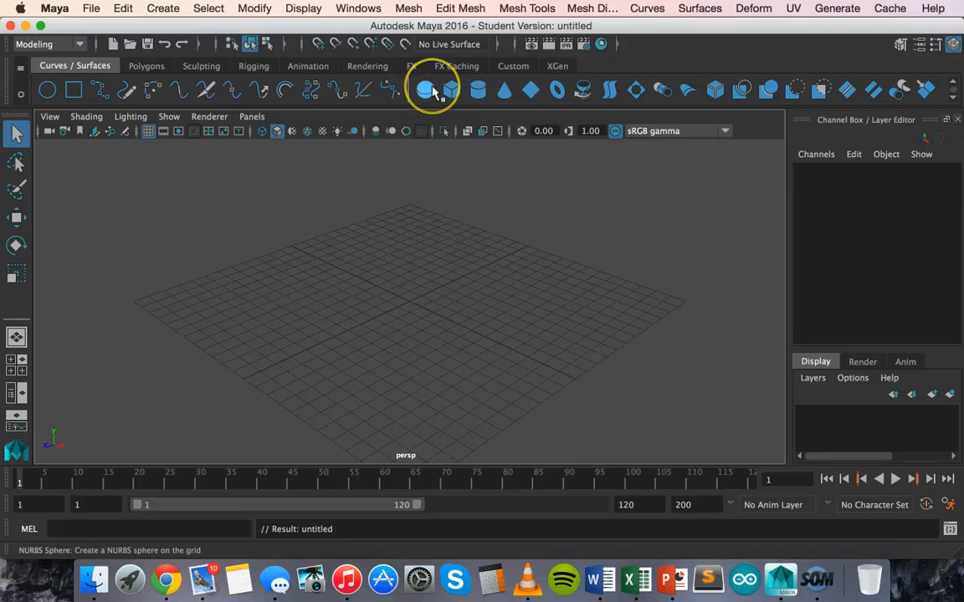
mouse_move(432, 90)
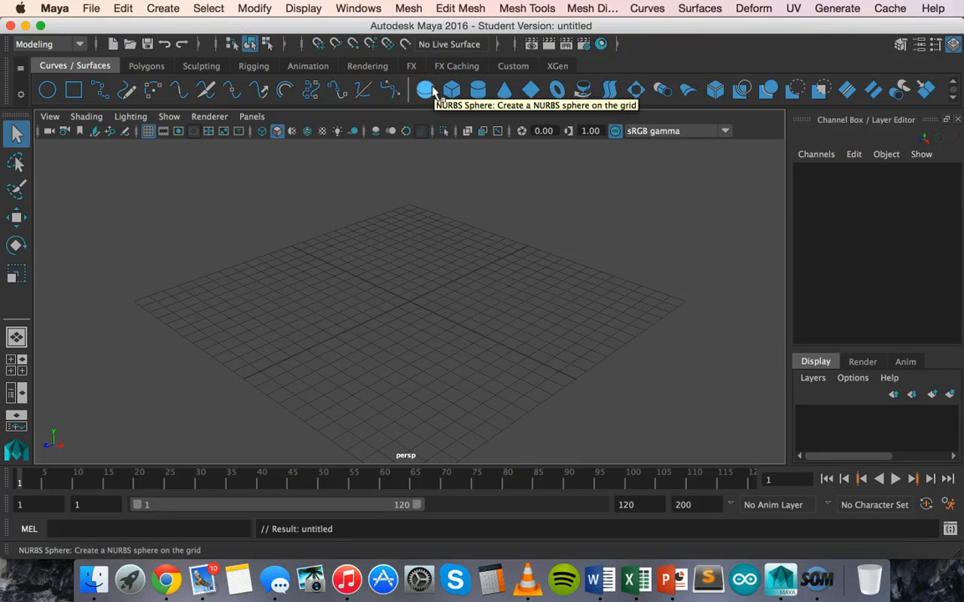
click(425, 89)
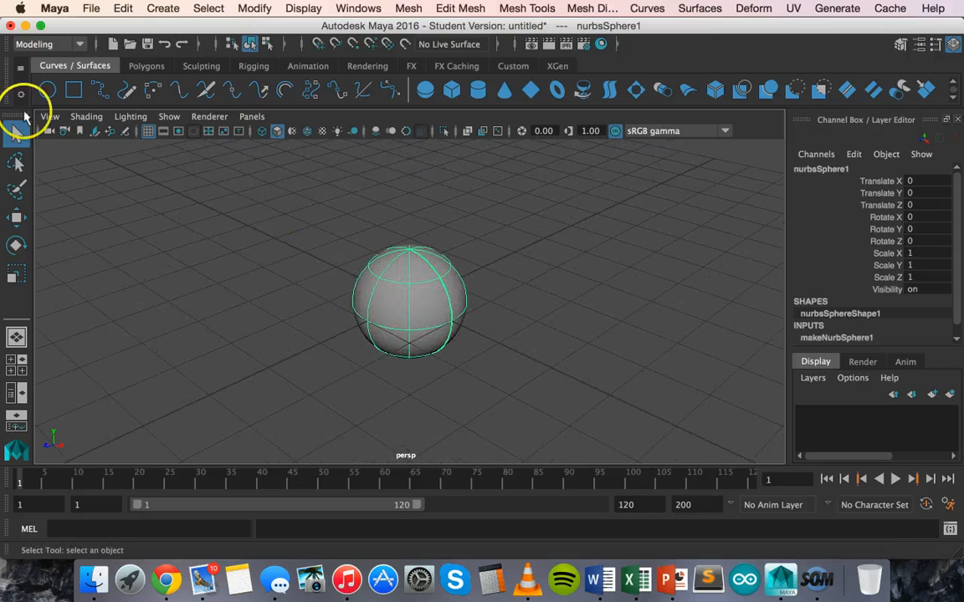
mouse_move(198, 233)
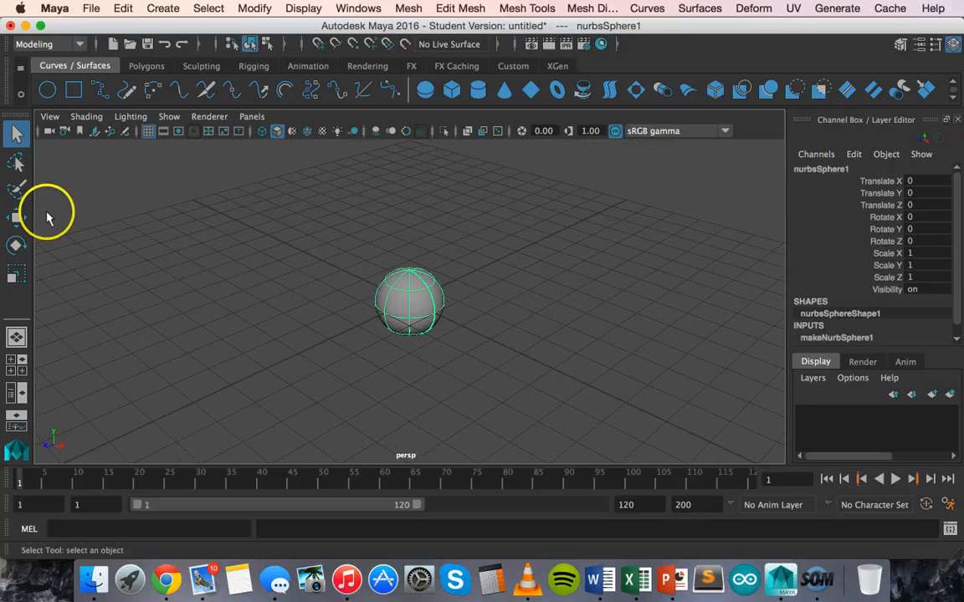
Drag nurbsSphere1 upward with the Move Tool and set its Translate Y to 4
click(16, 216)
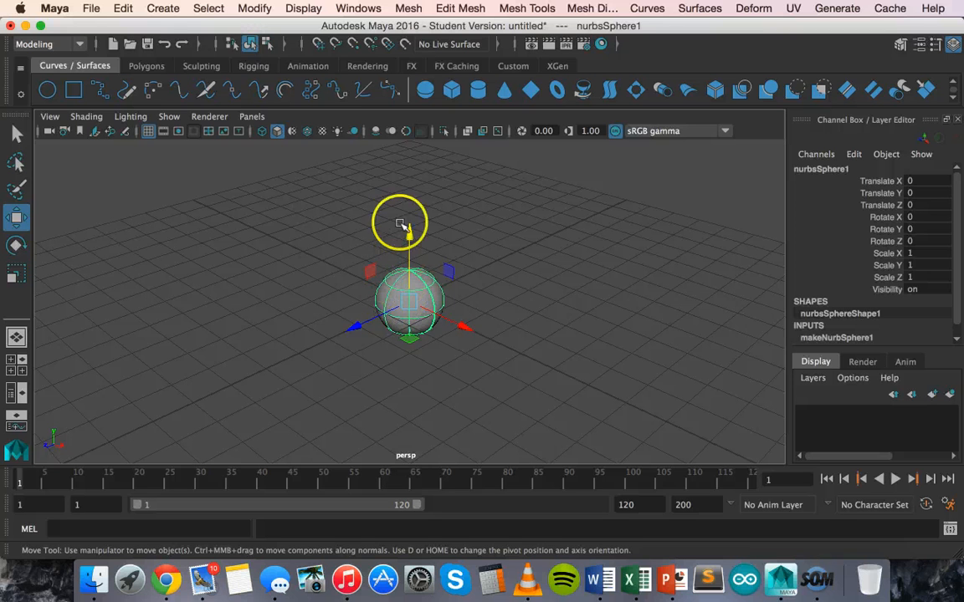
drag(405, 241, 410, 220)
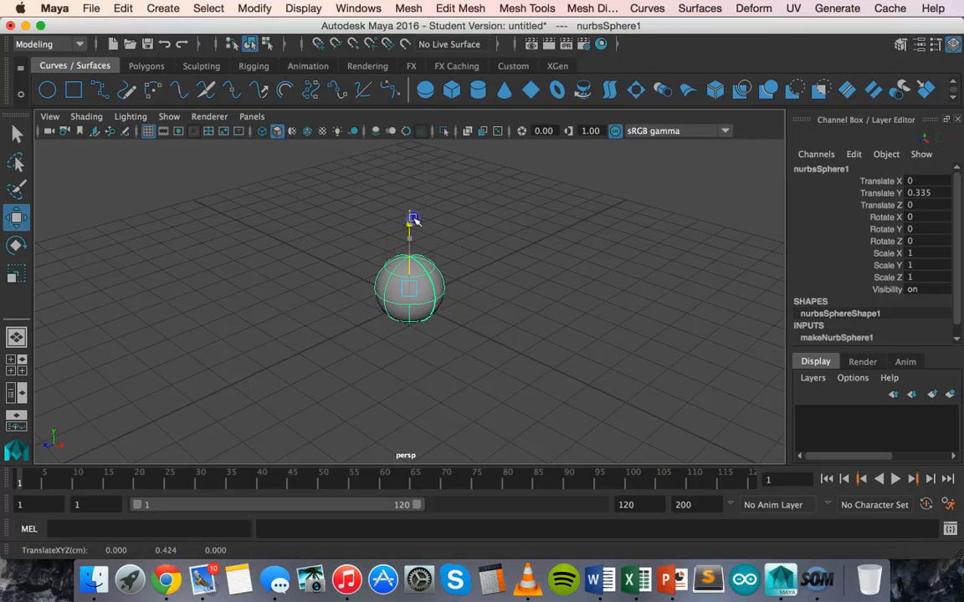
drag(412, 219, 408, 214)
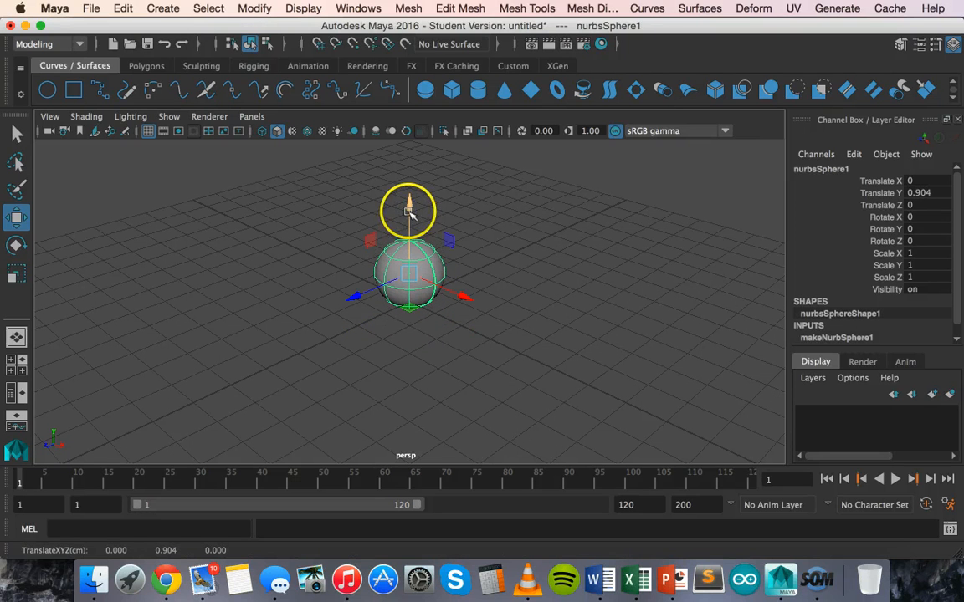
drag(408, 209, 410, 168)
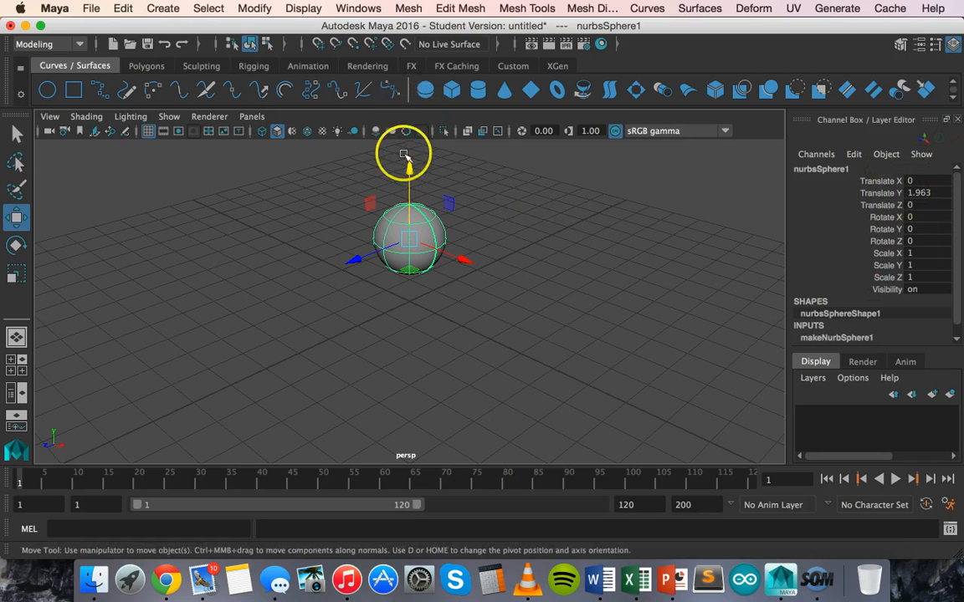
drag(405, 167, 409, 150)
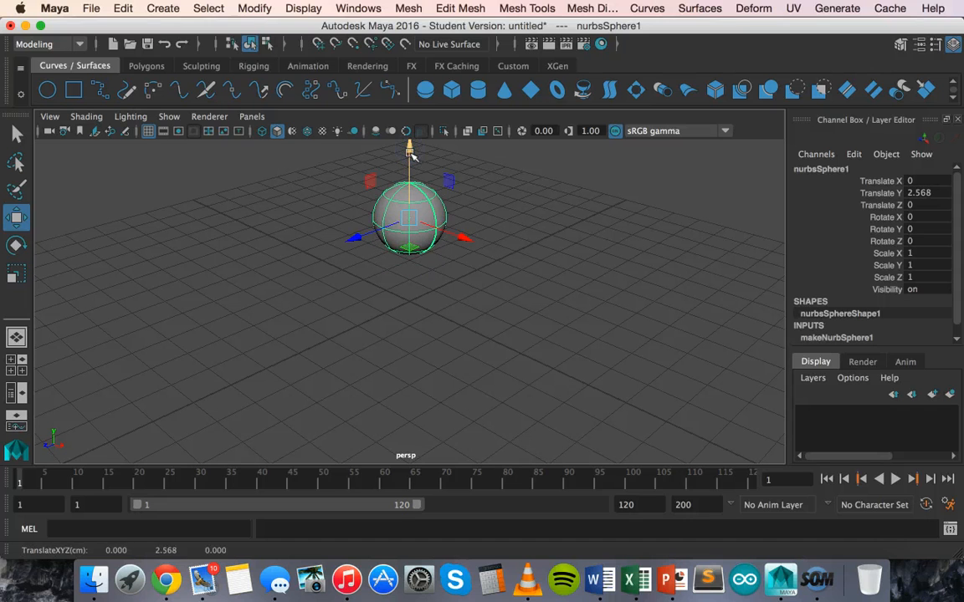
drag(410, 150, 458, 196)
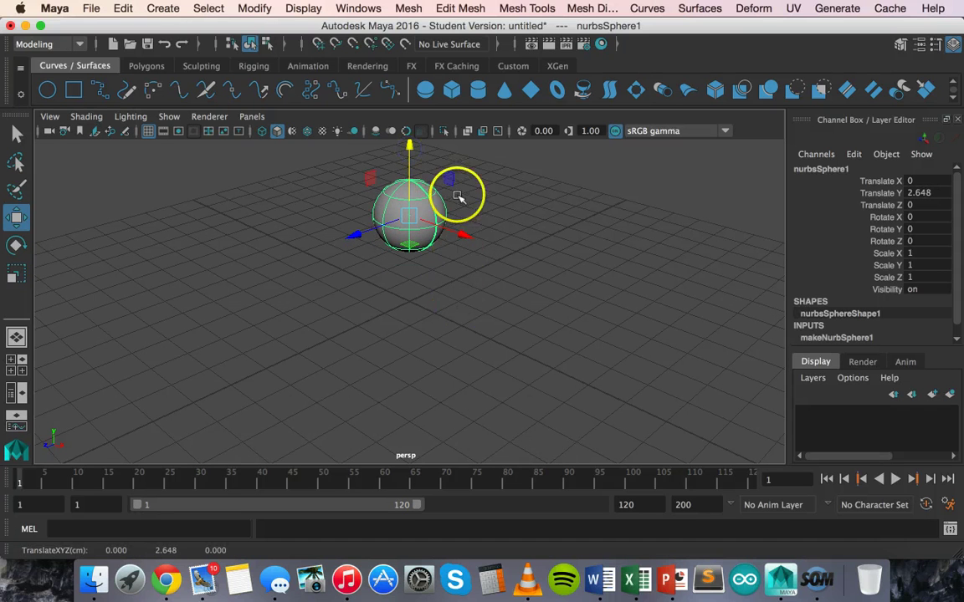
drag(455, 197, 443, 230)
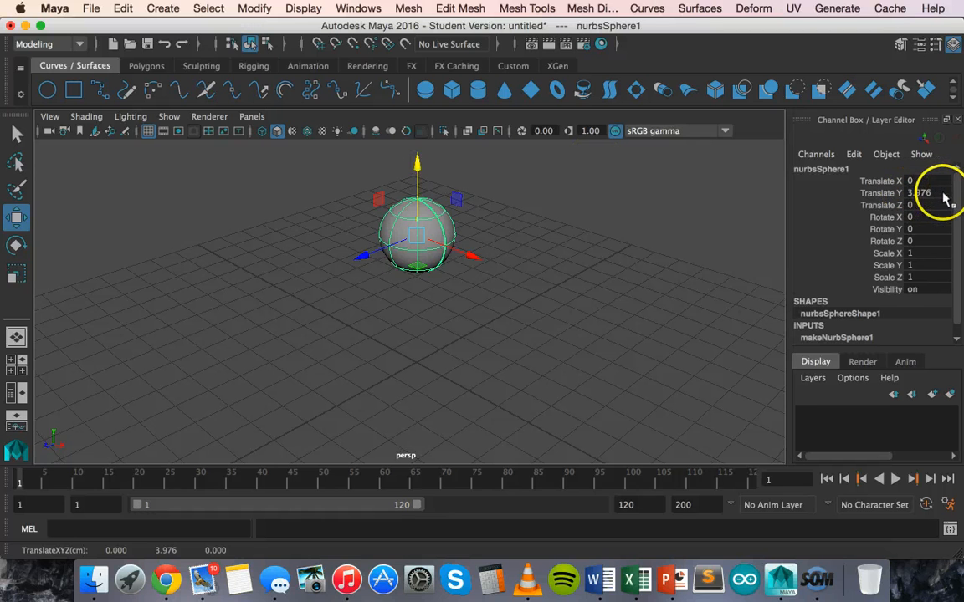
click(921, 192)
text(4)
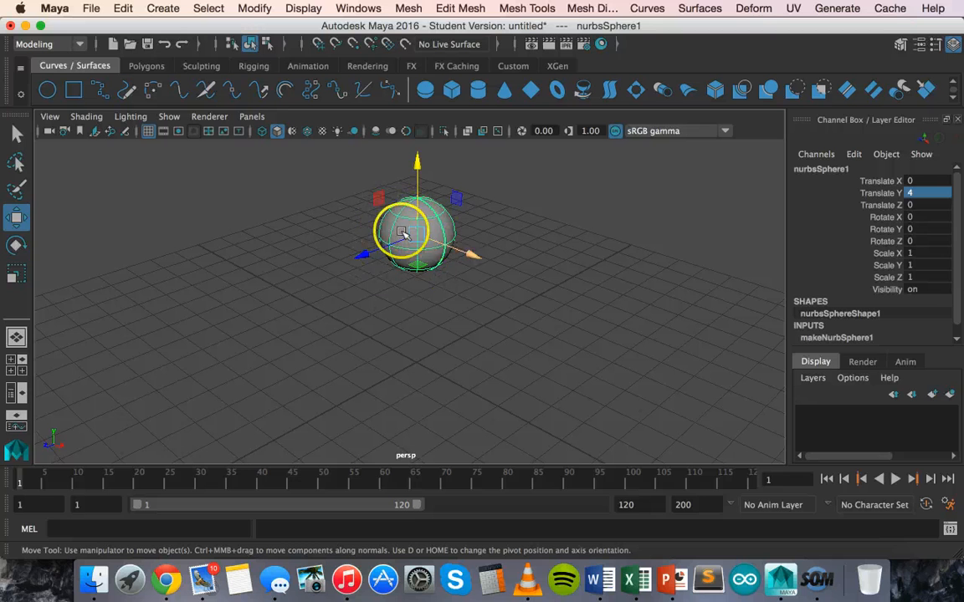
drag(402, 232, 414, 198)
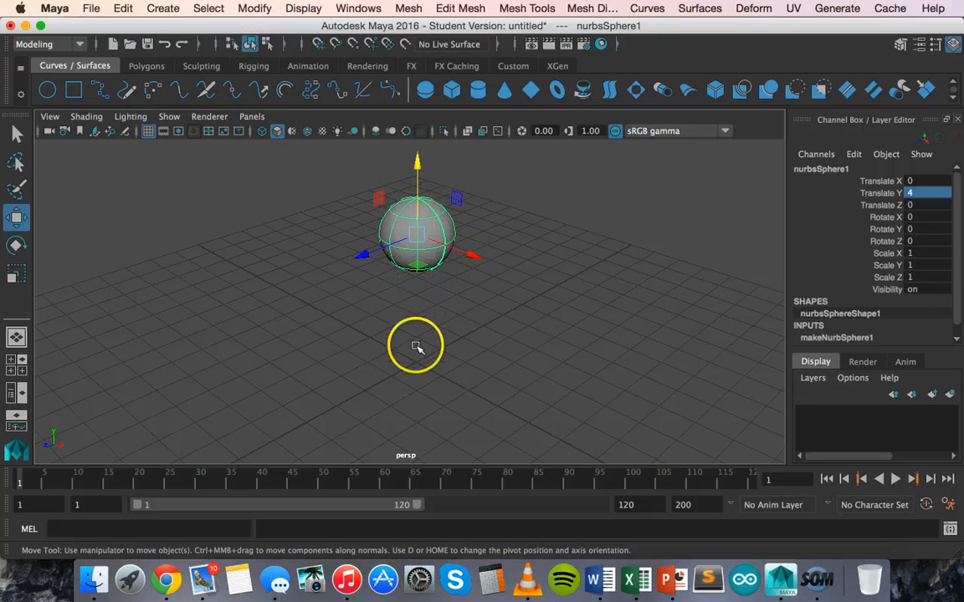
mouse_move(436, 358)
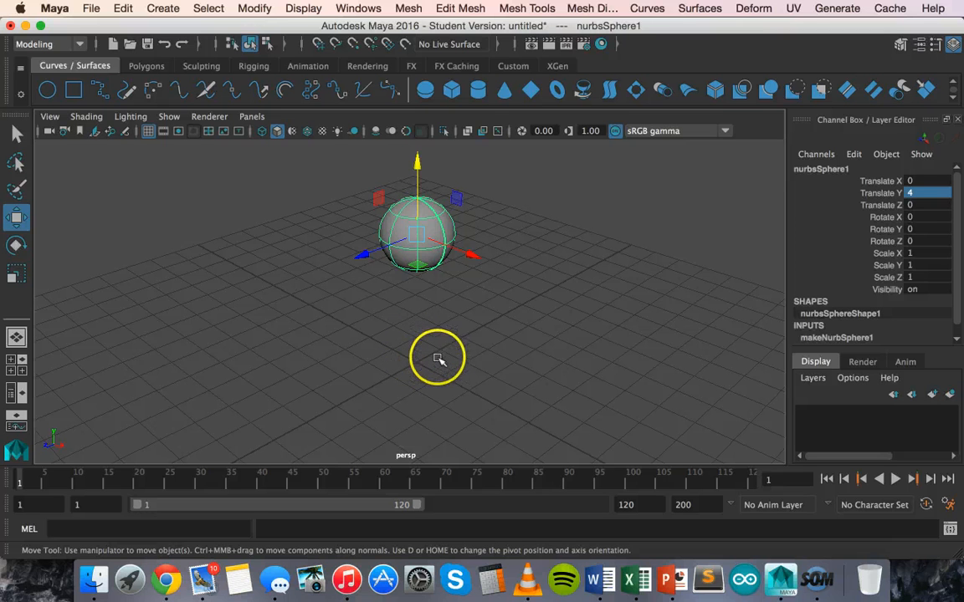
mouse_move(405, 366)
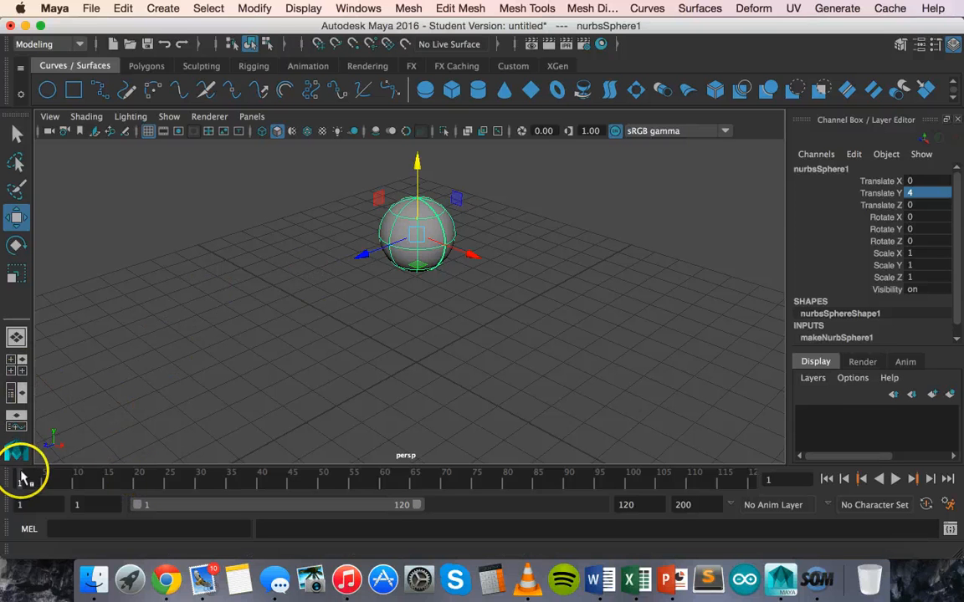
mouse_move(229, 487)
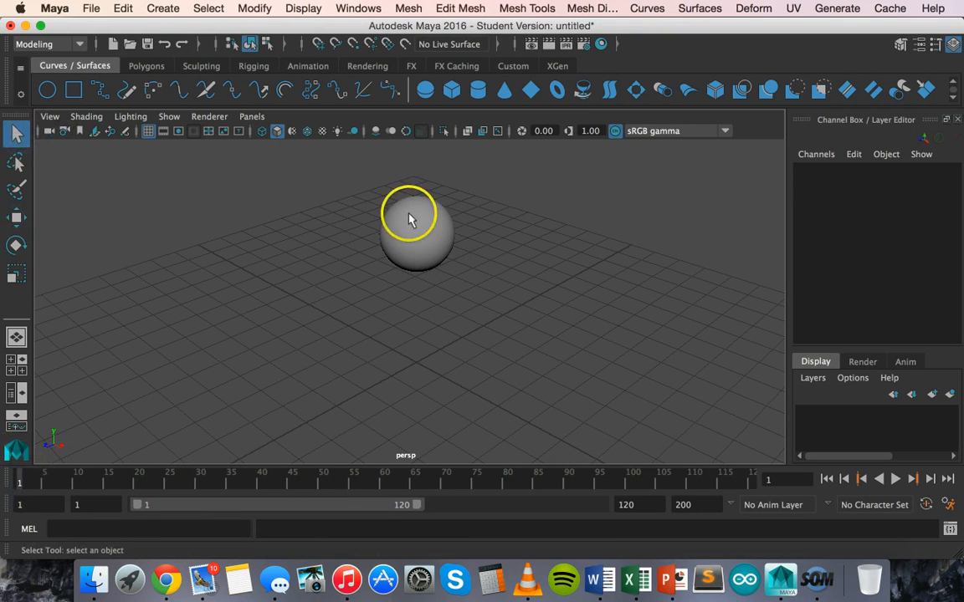
Select the sphere at height 4 and key all its channels at frame 1
click(411, 220)
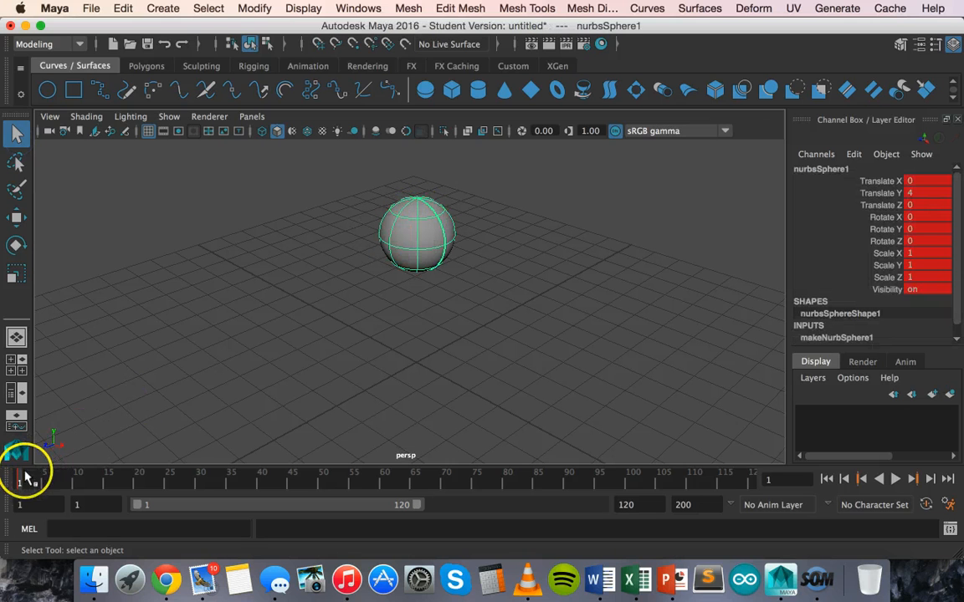
mouse_move(175, 479)
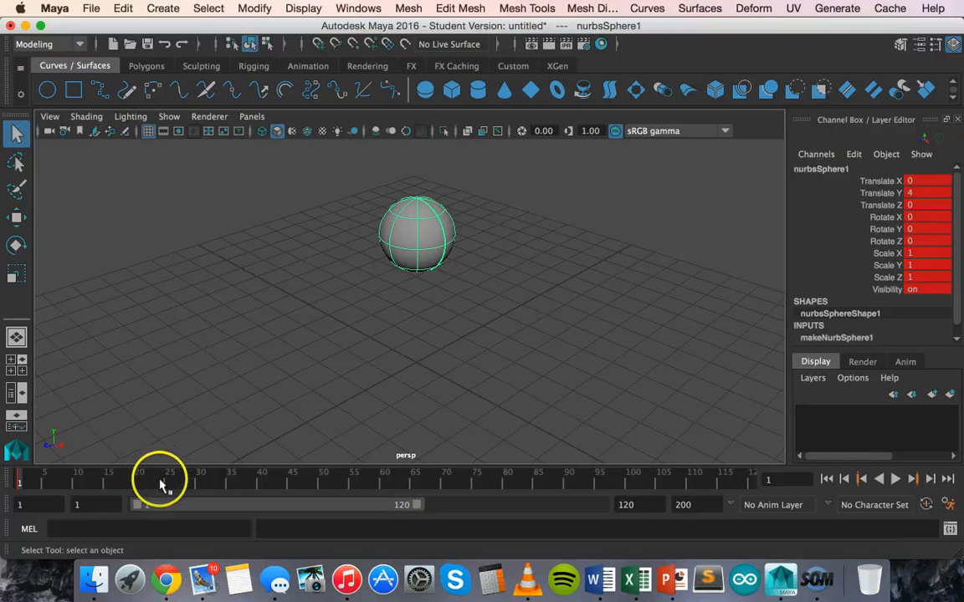
At frame 24, move the ball down to about 1.1 units
click(164, 482)
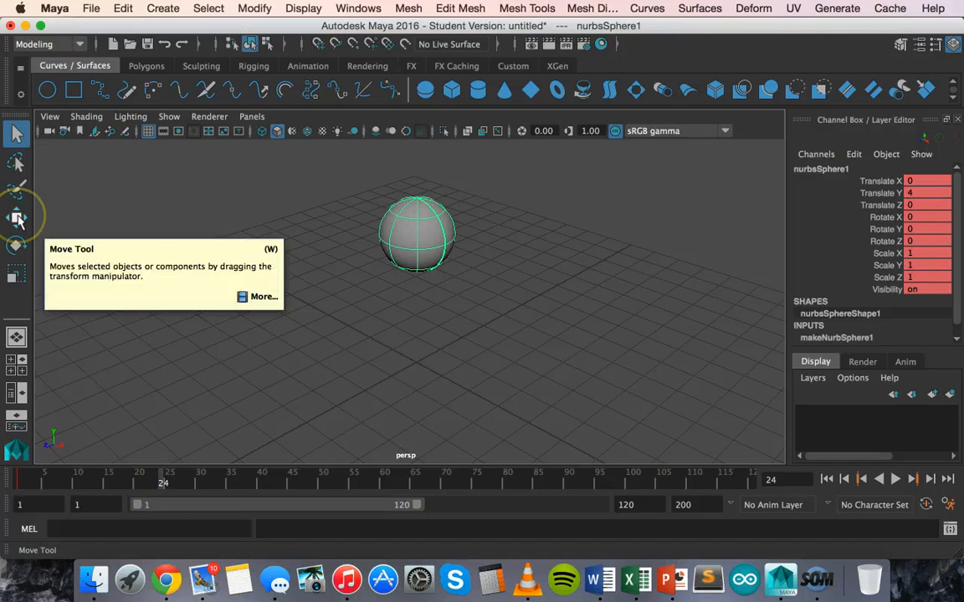
click(15, 218)
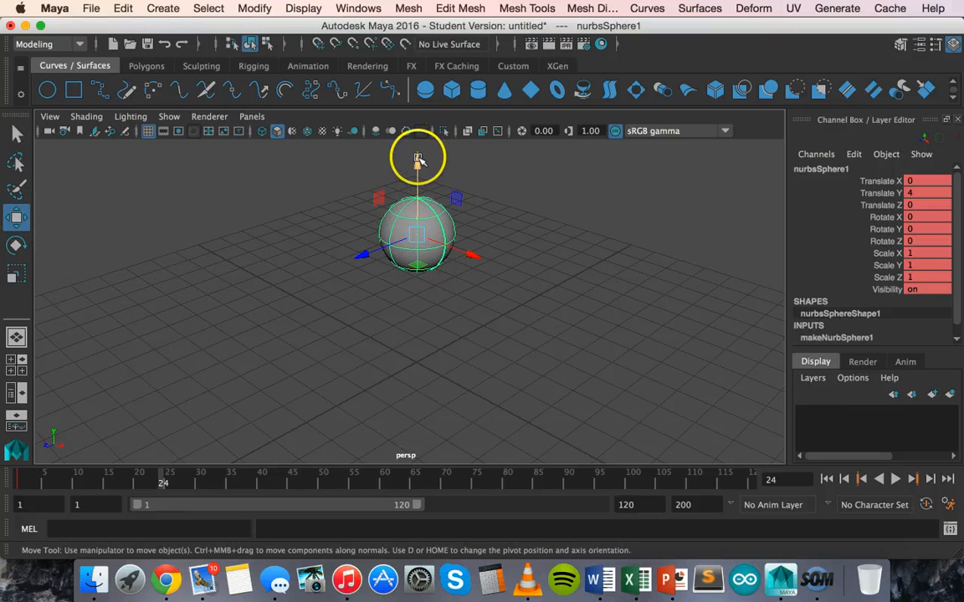
drag(417, 163, 417, 263)
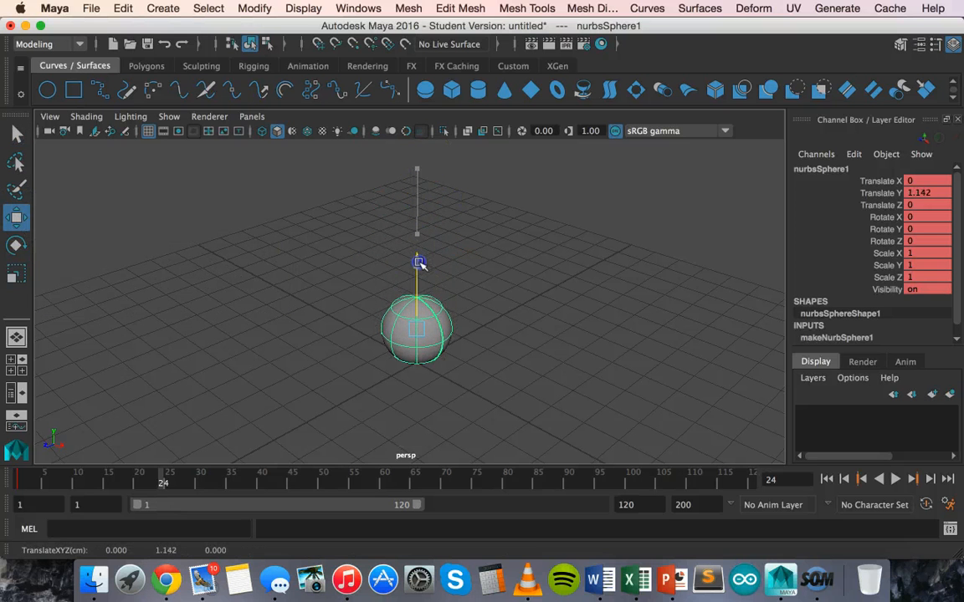
click(16, 245)
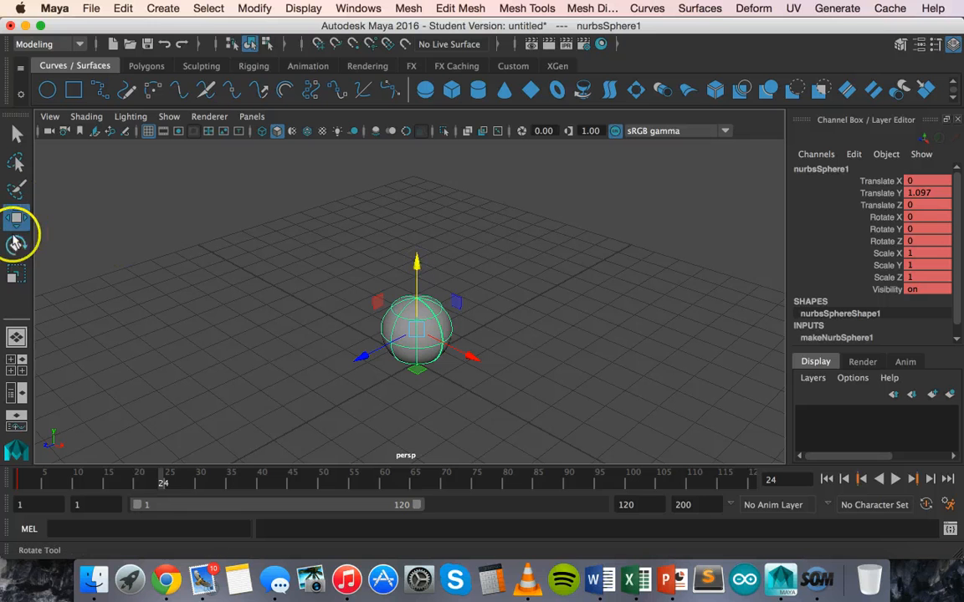
Scale the ball uniformly to about 1.18, then flatten it vertically
click(16, 275)
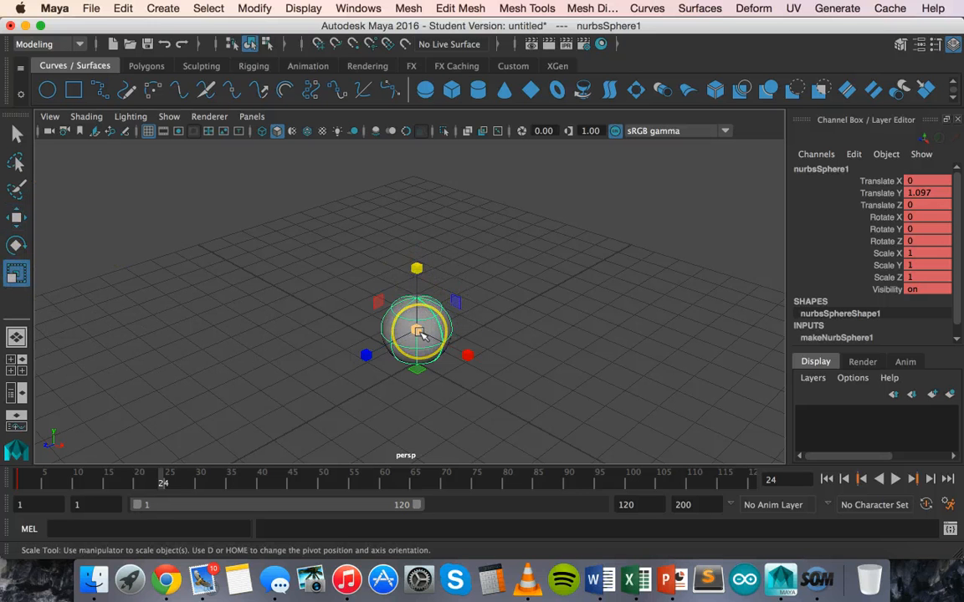
drag(417, 330, 427, 326)
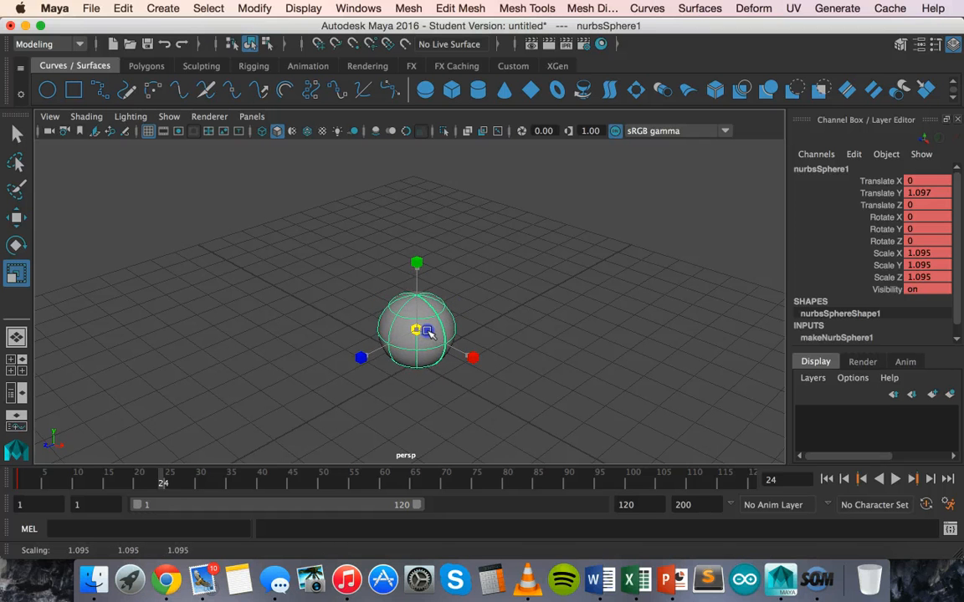
drag(427, 331, 418, 270)
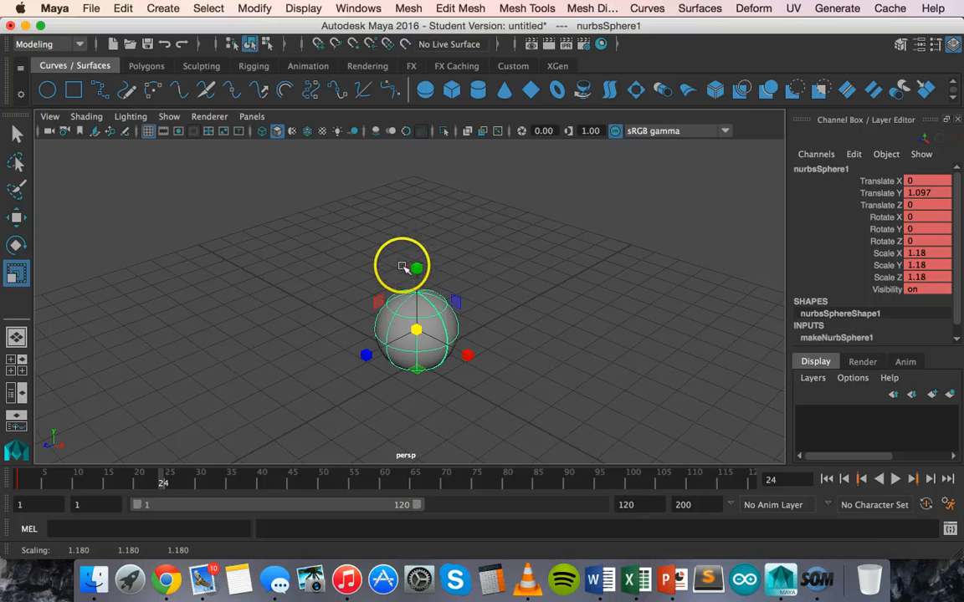
drag(415, 268, 416, 287)
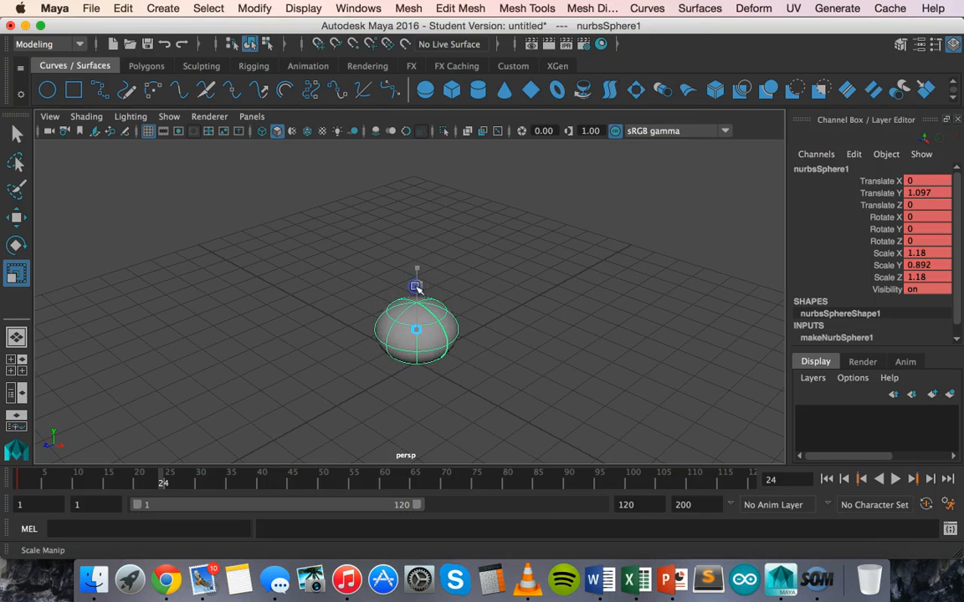
drag(415, 287, 417, 303)
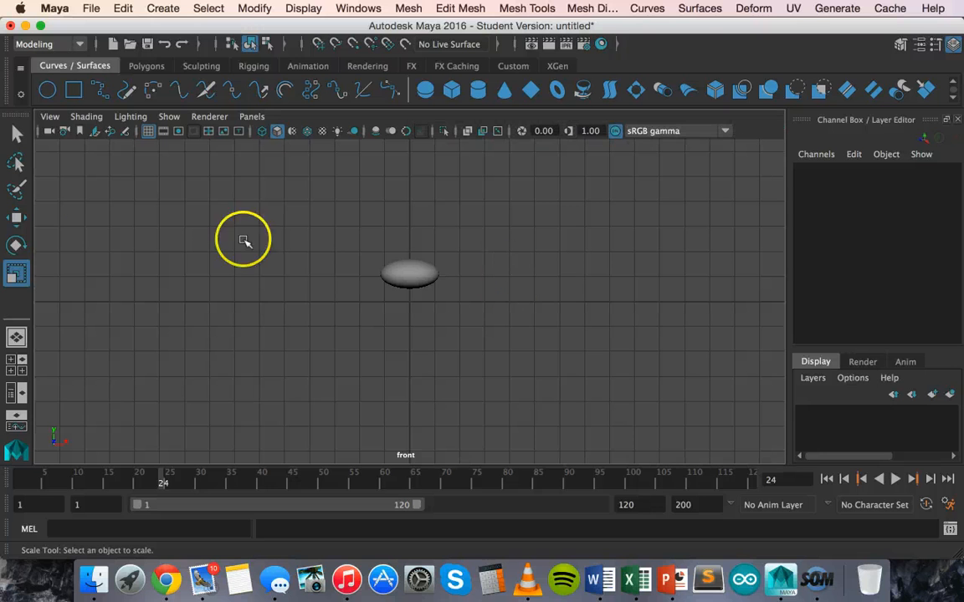
mouse_move(258, 212)
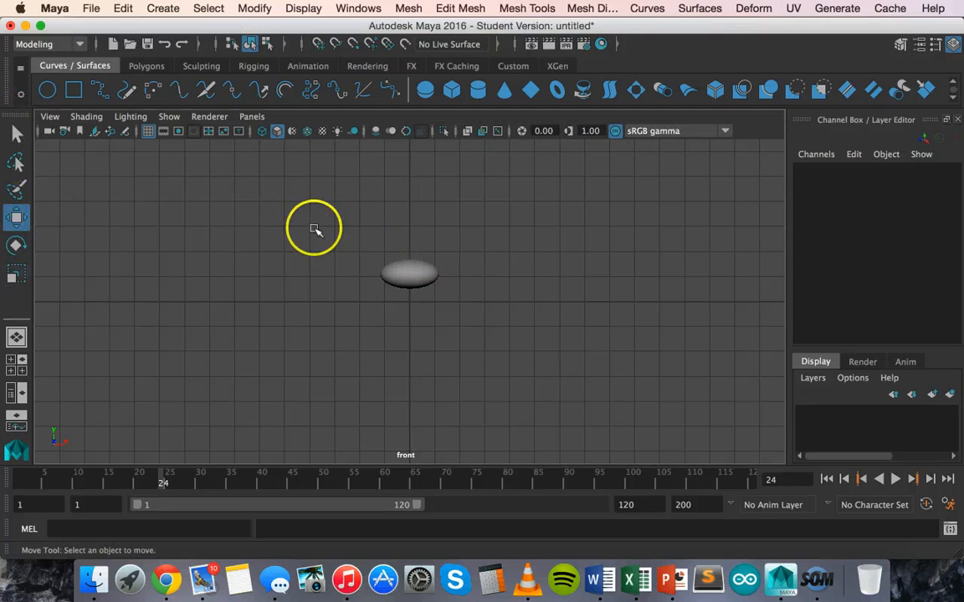
Select the squashed ball and drag it down onto the ground grid
click(408, 274)
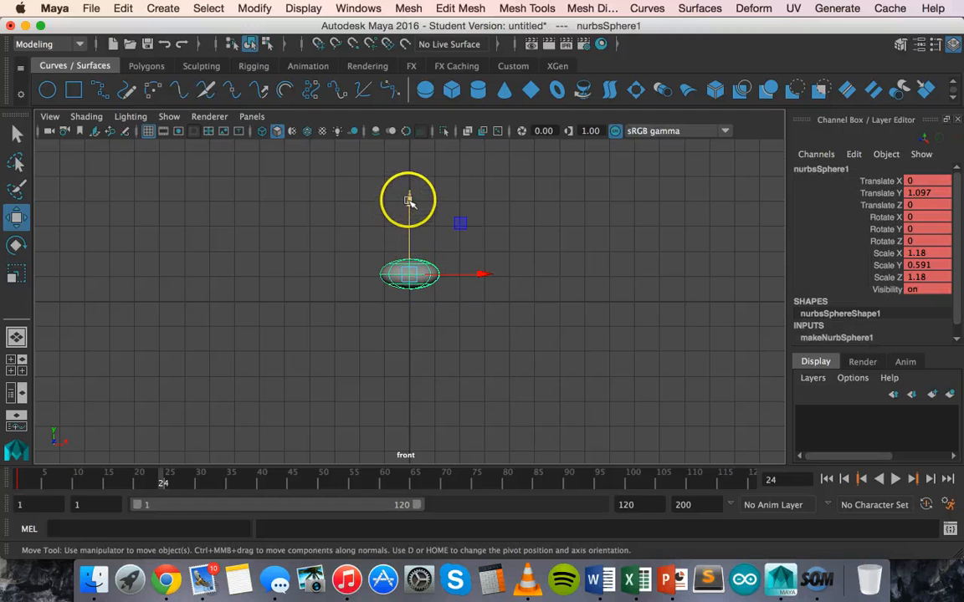
drag(408, 201, 409, 212)
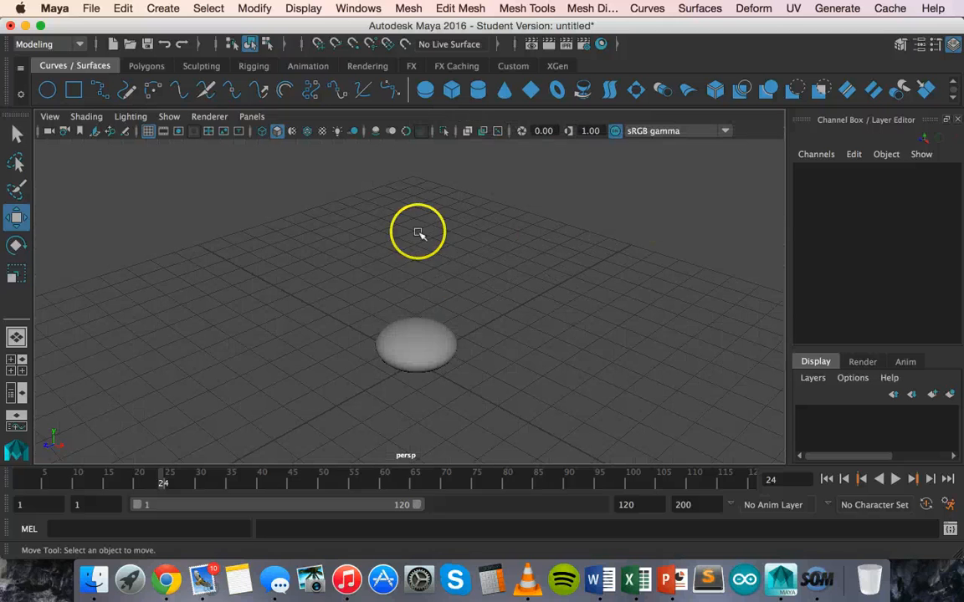
mouse_move(386, 366)
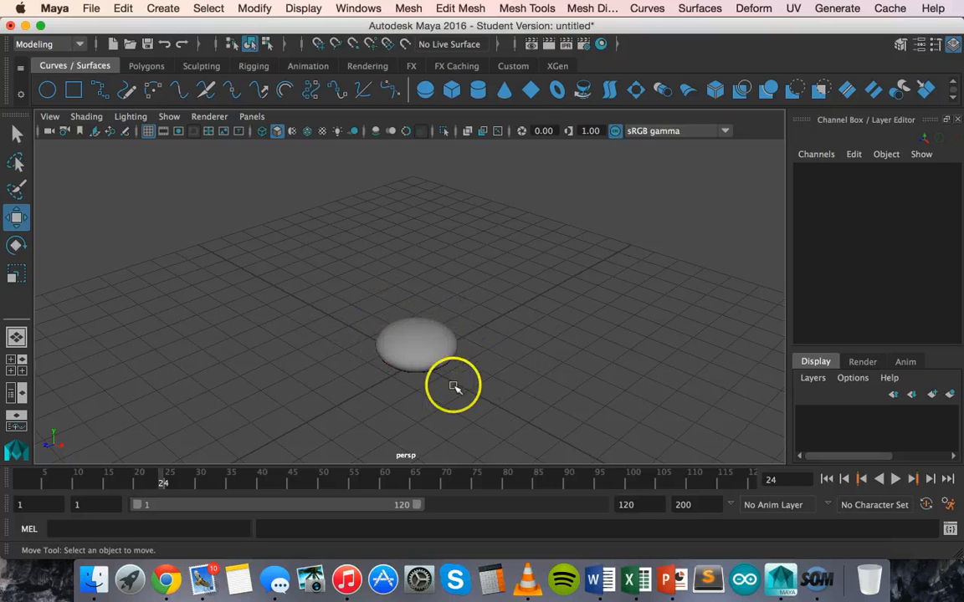
mouse_move(266, 334)
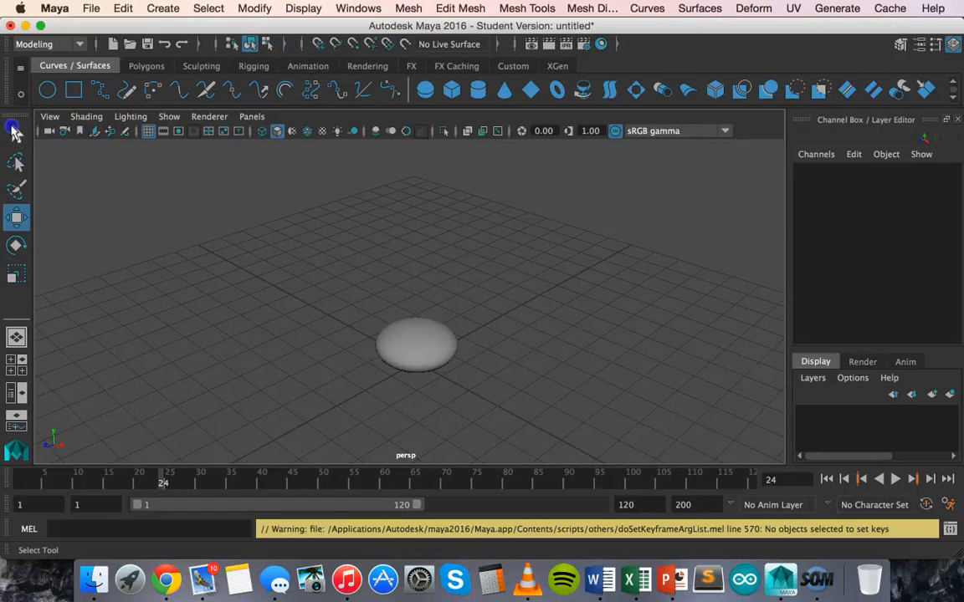
Select the squashed ball and key all ten channels at frame 24
click(14, 132)
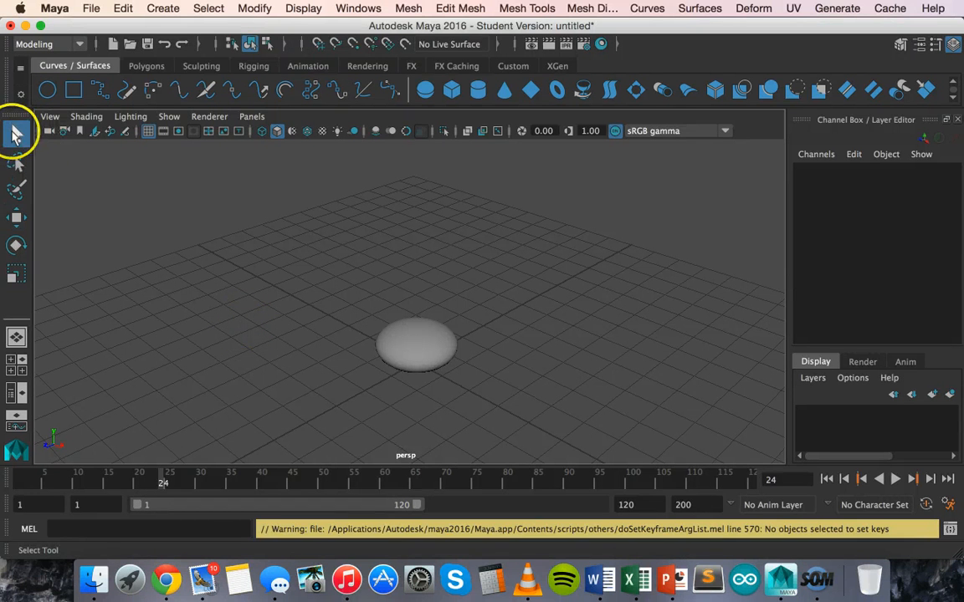
click(416, 345)
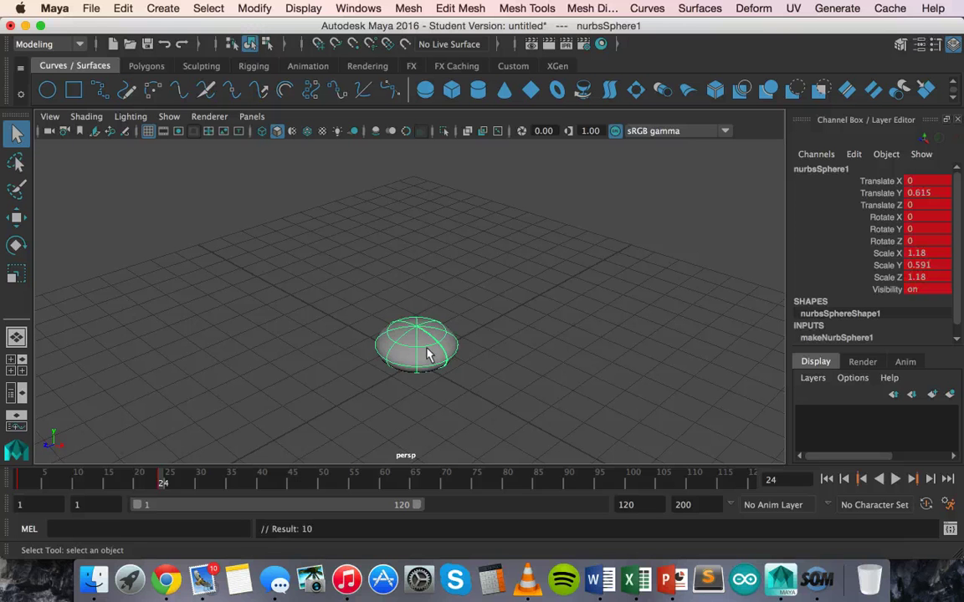
click(425, 347)
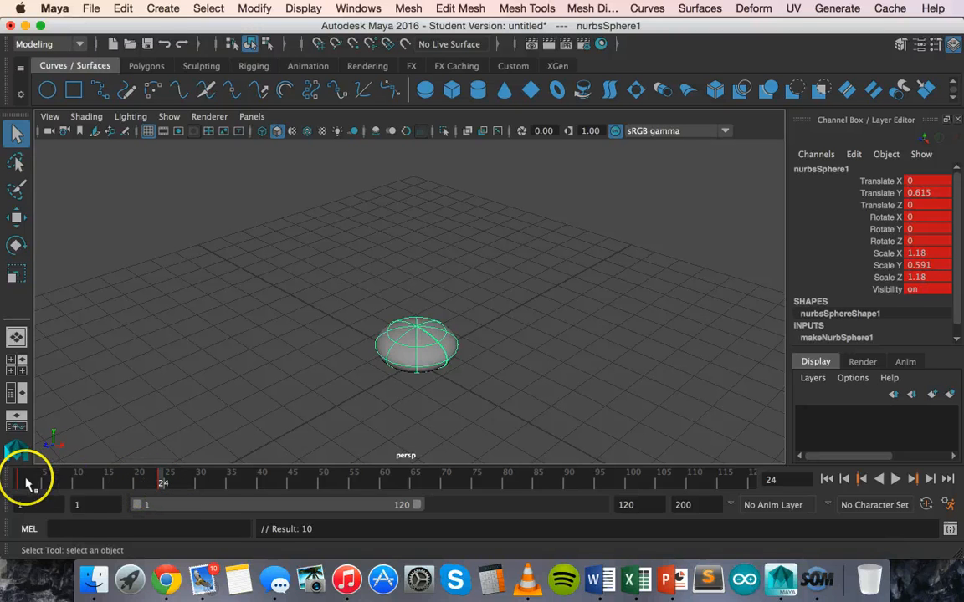
Scrub the timeline between frames 10 and 25 to watch the ball drop and flatten
click(901, 479)
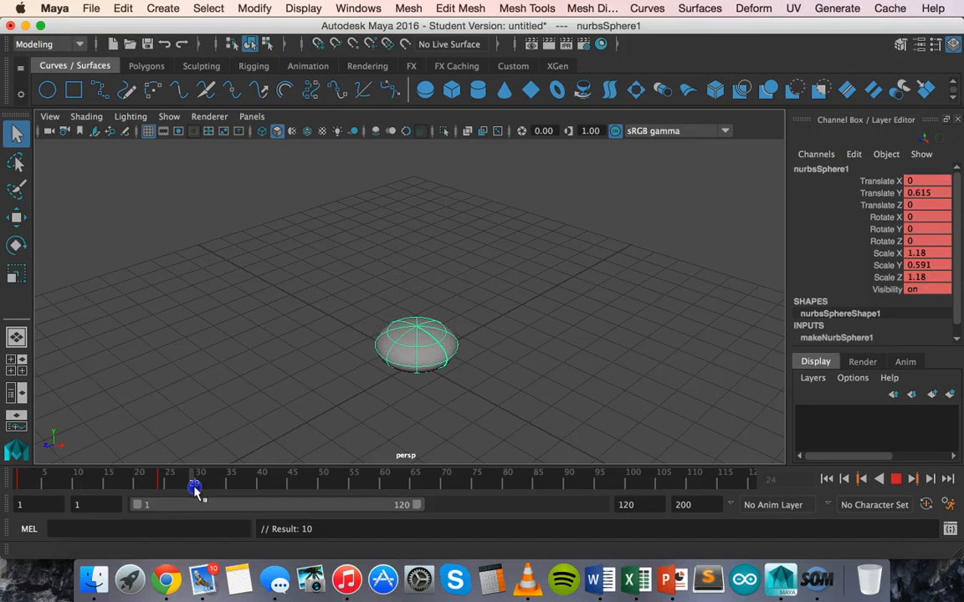
drag(195, 484, 161, 483)
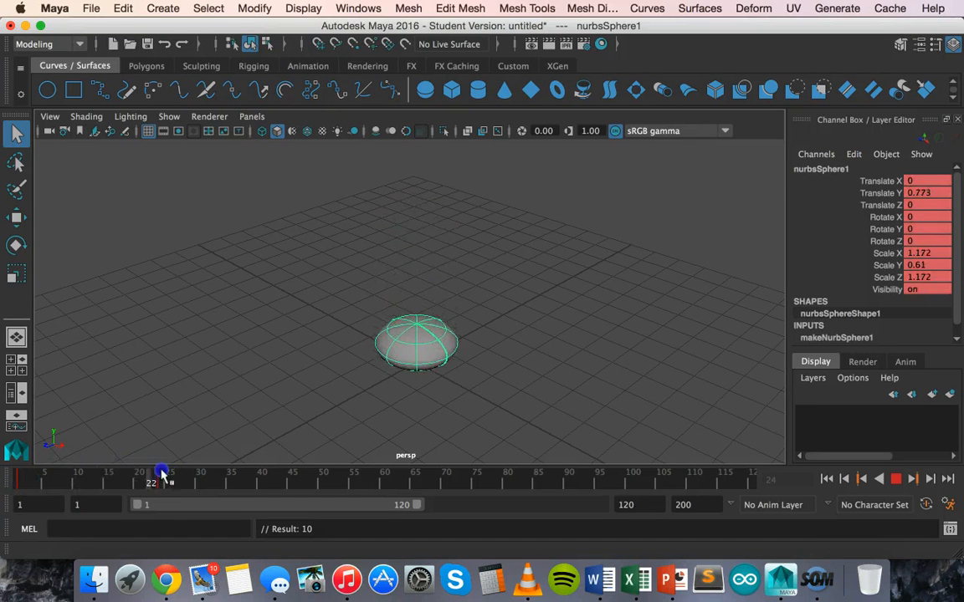
drag(161, 471, 132, 471)
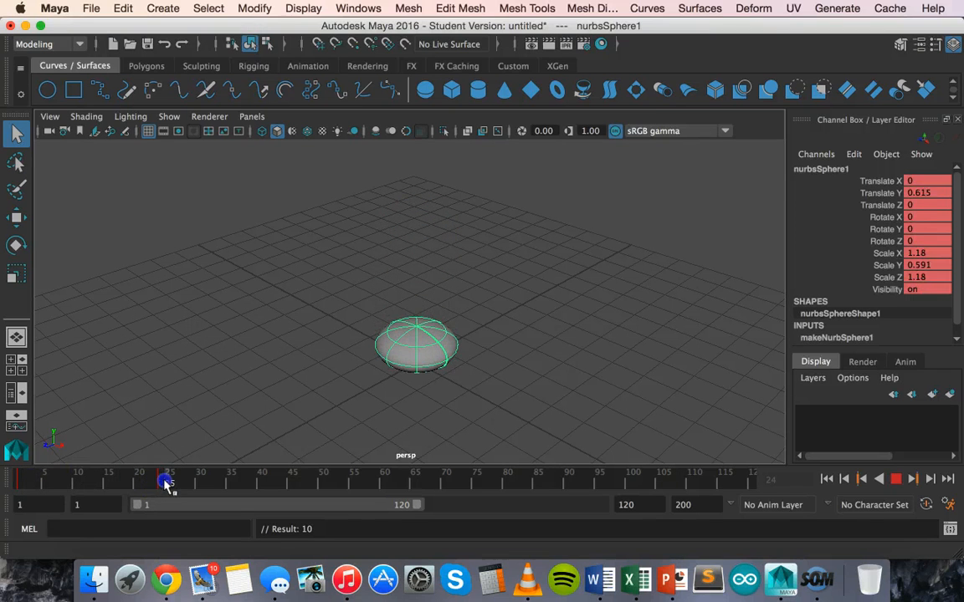
drag(168, 482, 130, 482)
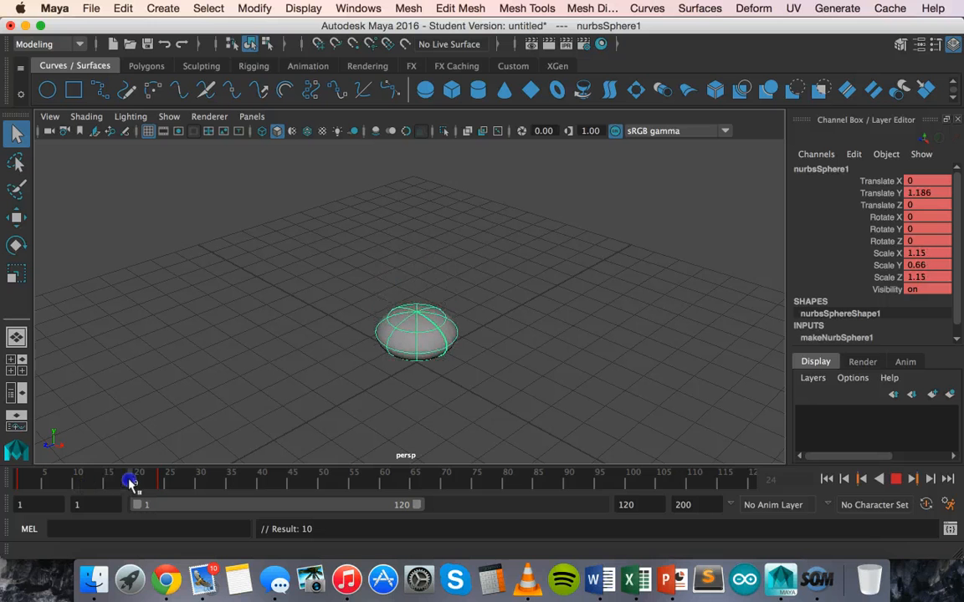
drag(129, 479, 115, 480)
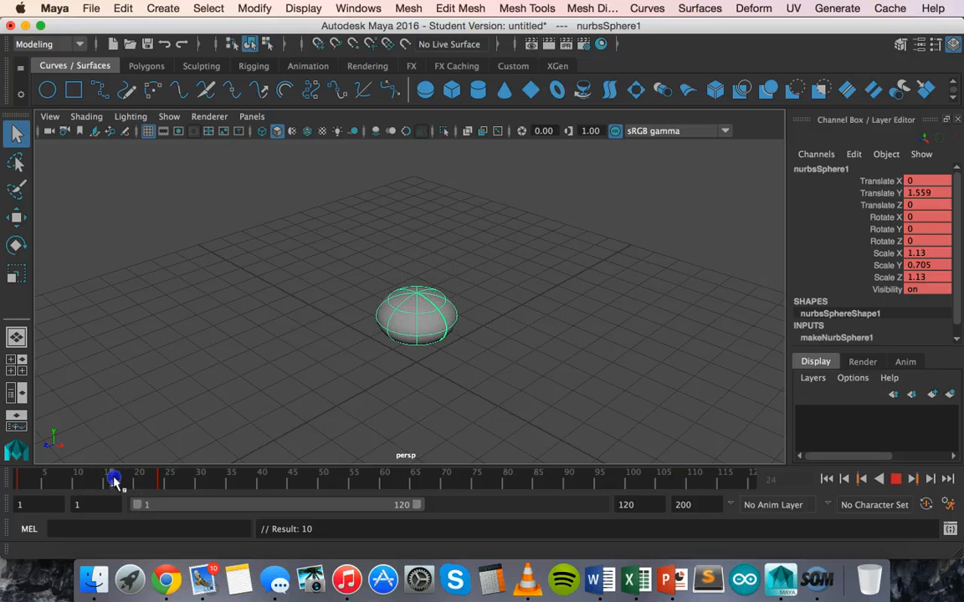
drag(115, 478, 153, 478)
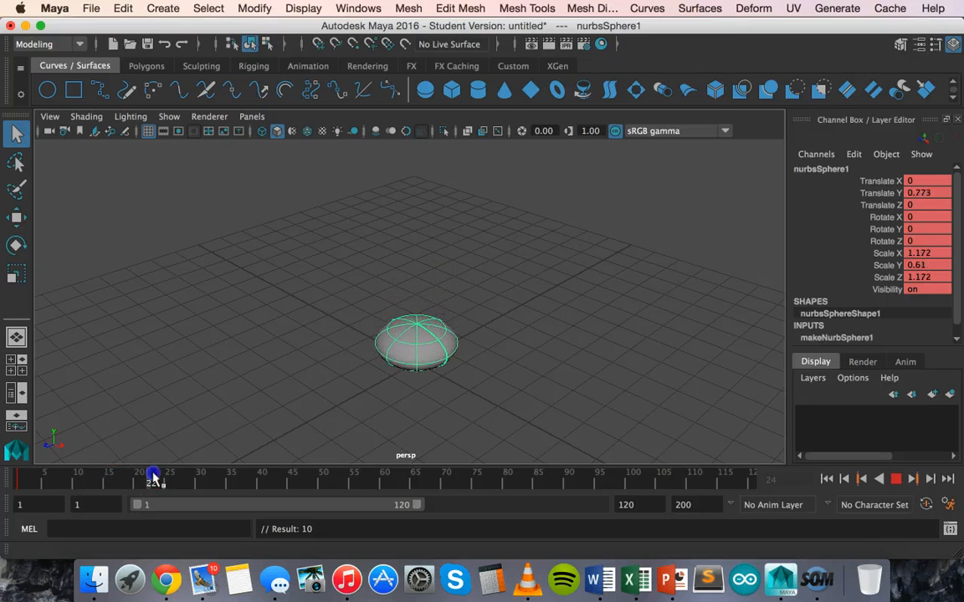
drag(153, 475, 102, 475)
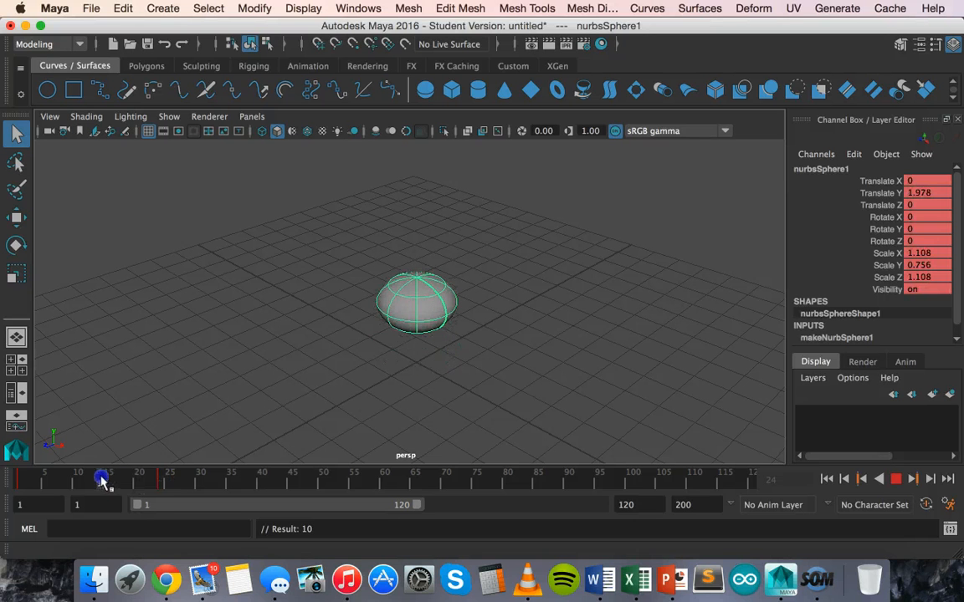
key(space)
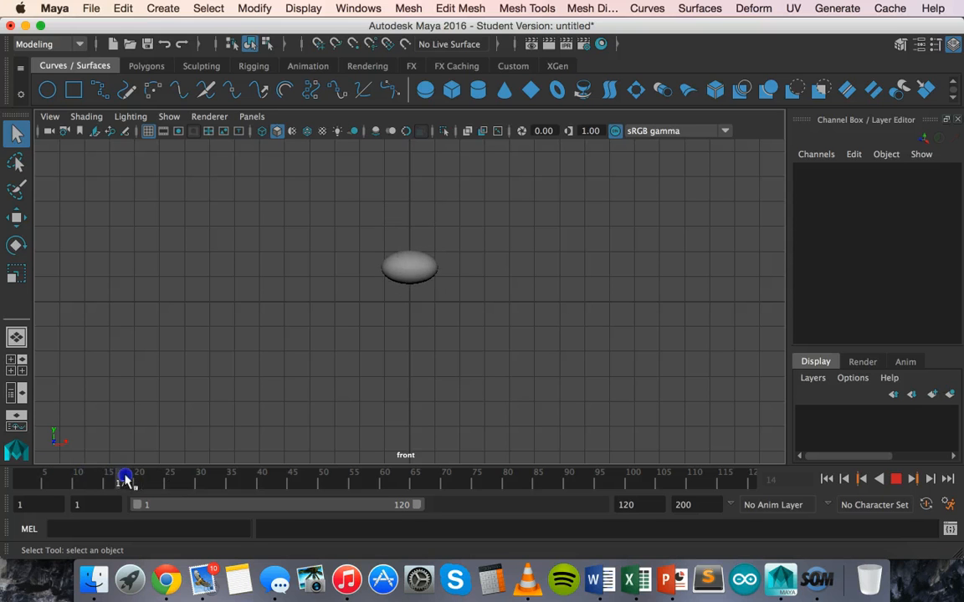
At frame 16, stretch the ball's Scale Y up to about 1.05
drag(124, 480, 148, 479)
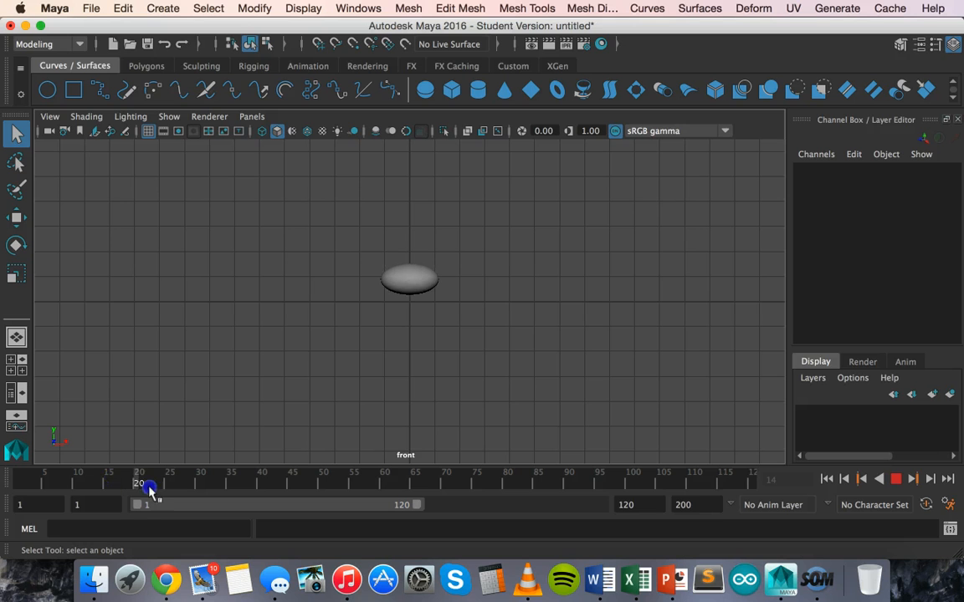
drag(142, 486, 119, 486)
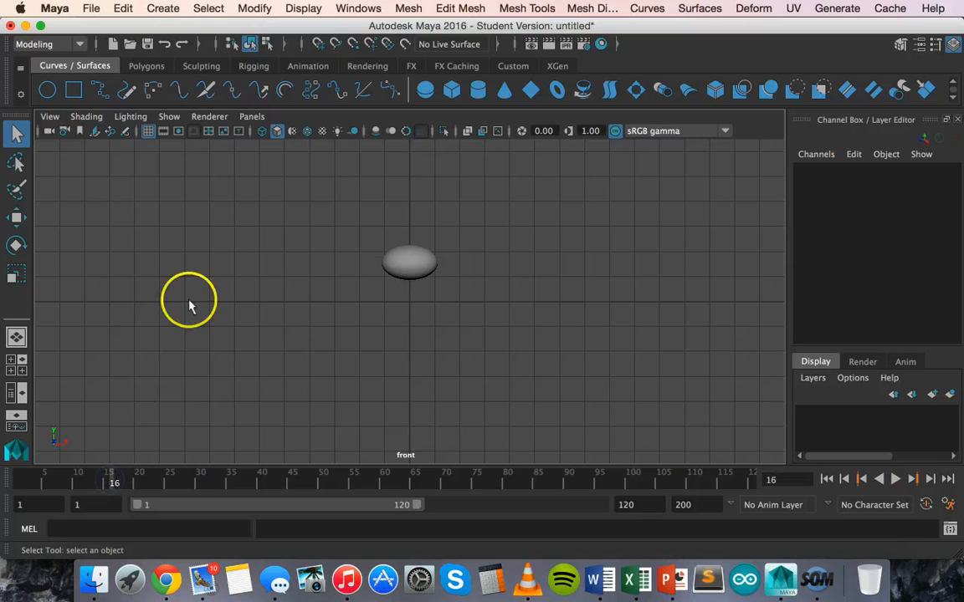
click(15, 272)
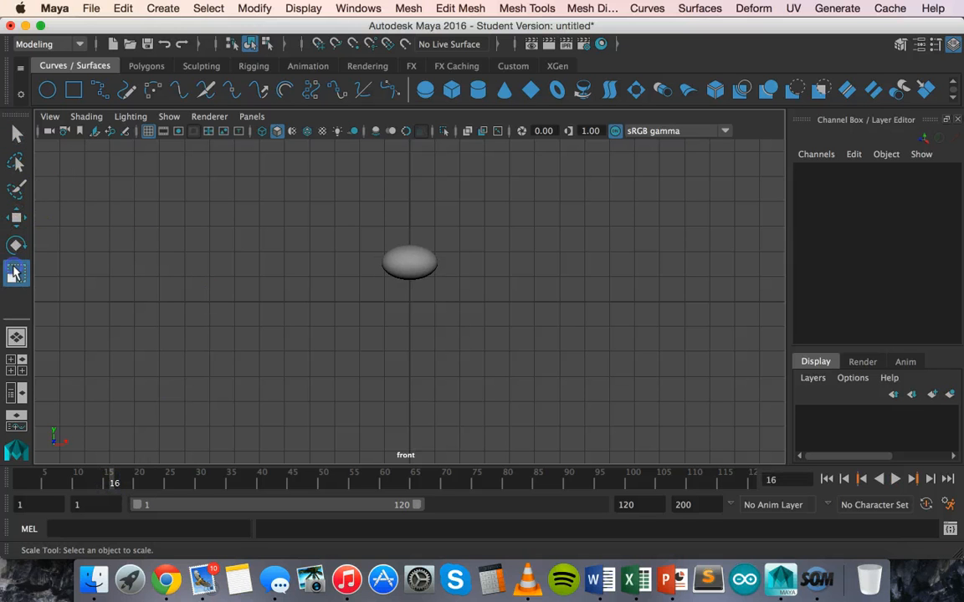
click(409, 263)
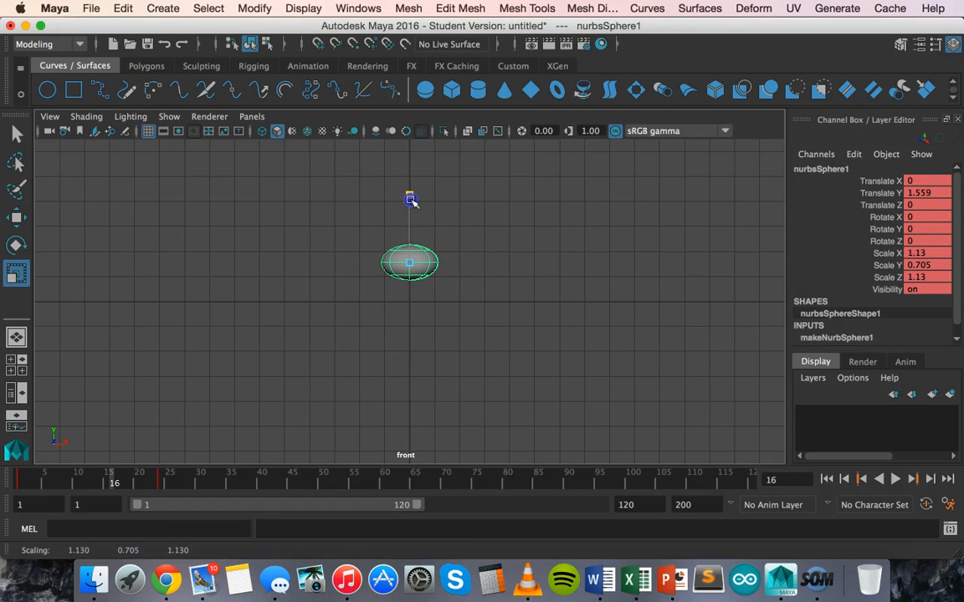
drag(410, 199, 410, 182)
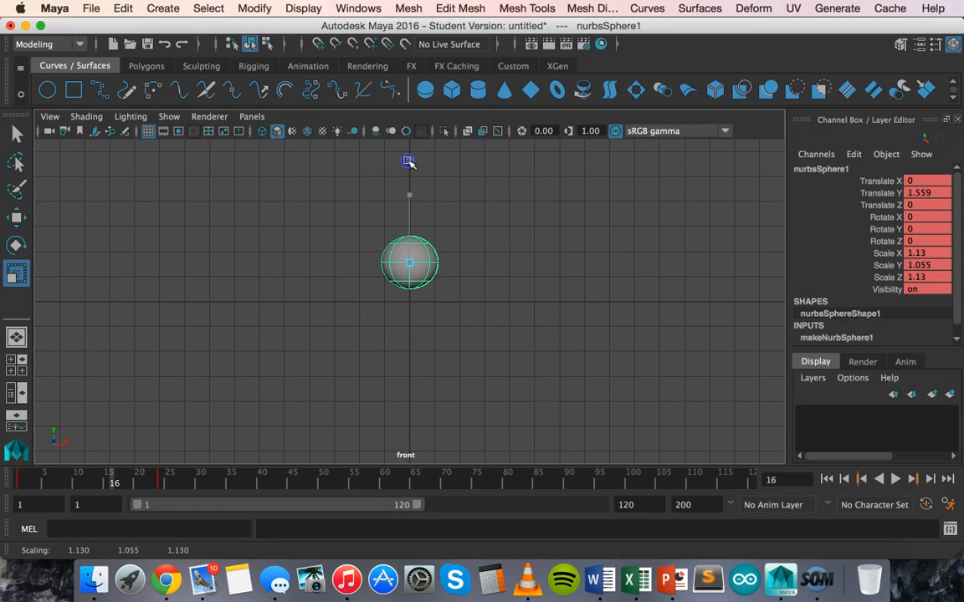
drag(410, 263, 433, 292)
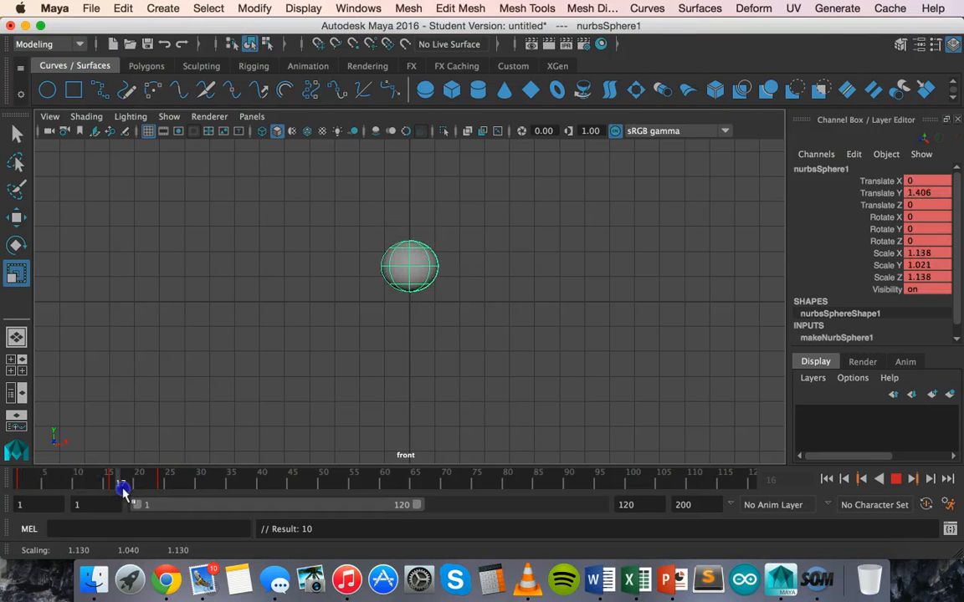
drag(123, 483, 97, 483)
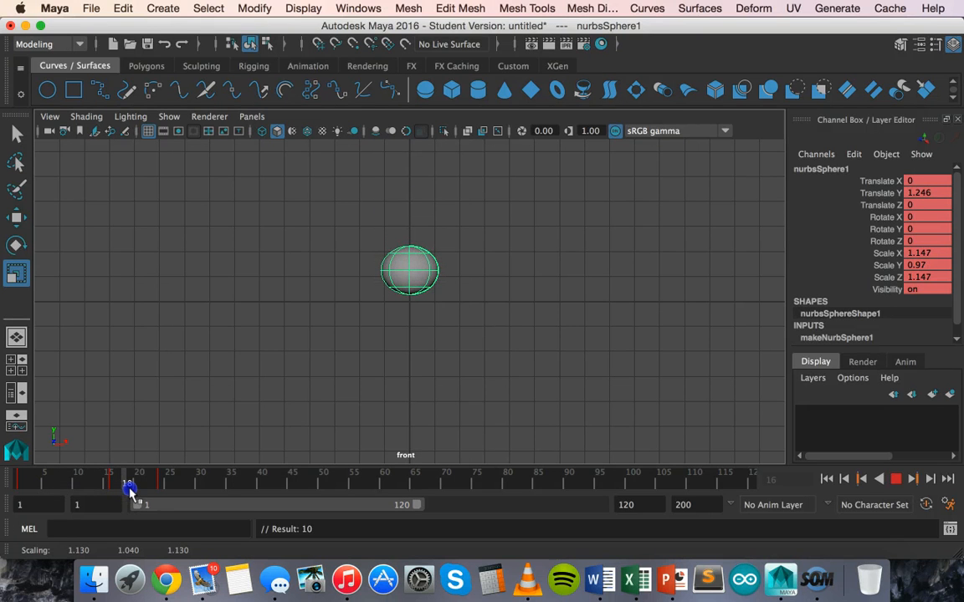
drag(130, 487, 138, 487)
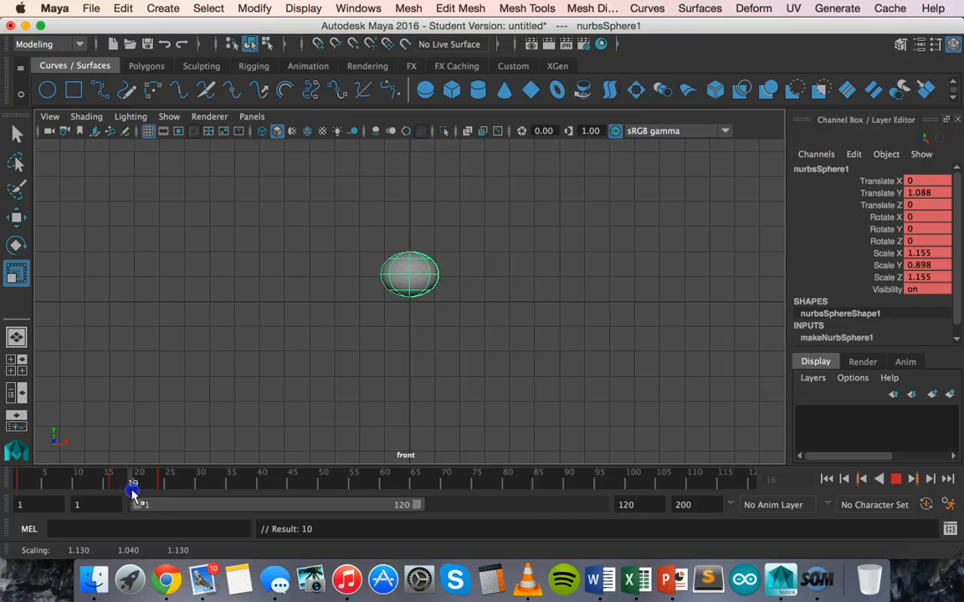
drag(132, 484, 150, 484)
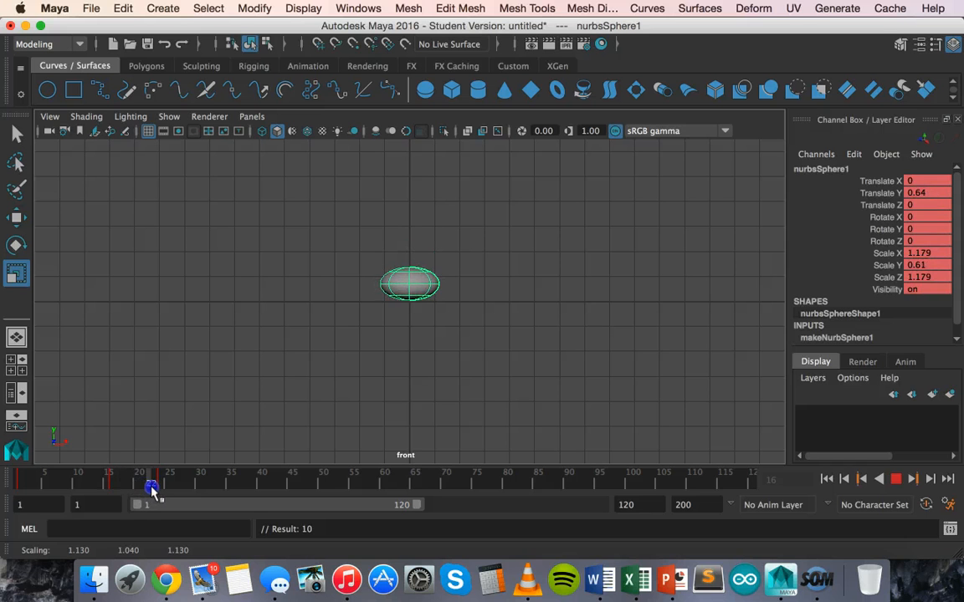
drag(151, 485, 129, 485)
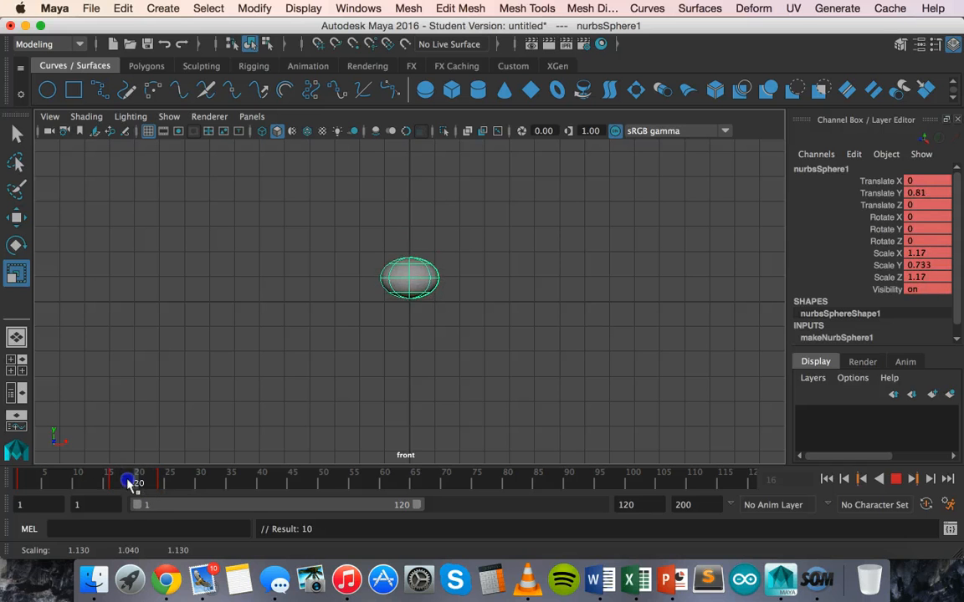
drag(130, 483, 32, 473)
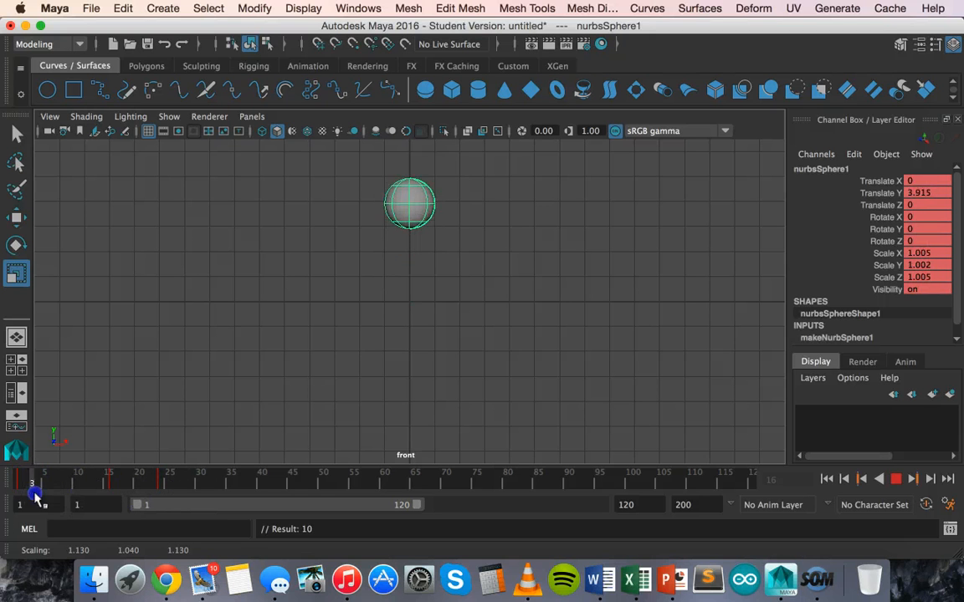
drag(35, 491, 96, 492)
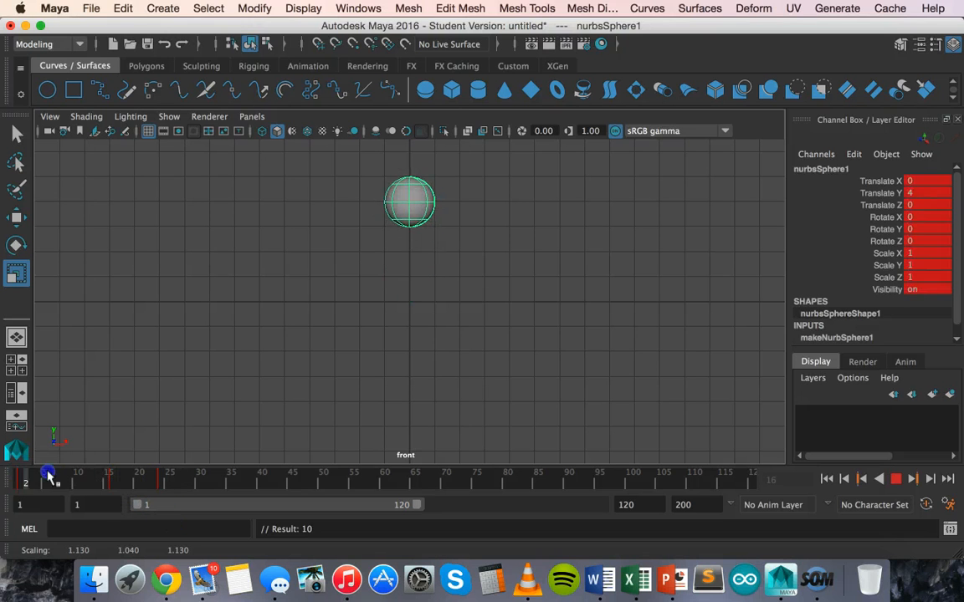
drag(47, 477, 159, 477)
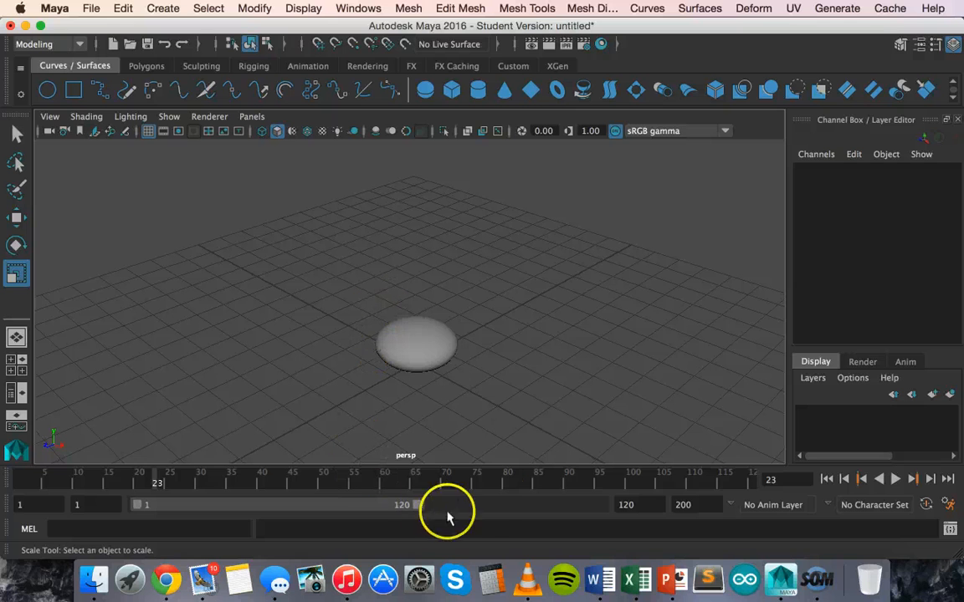
mouse_move(300, 492)
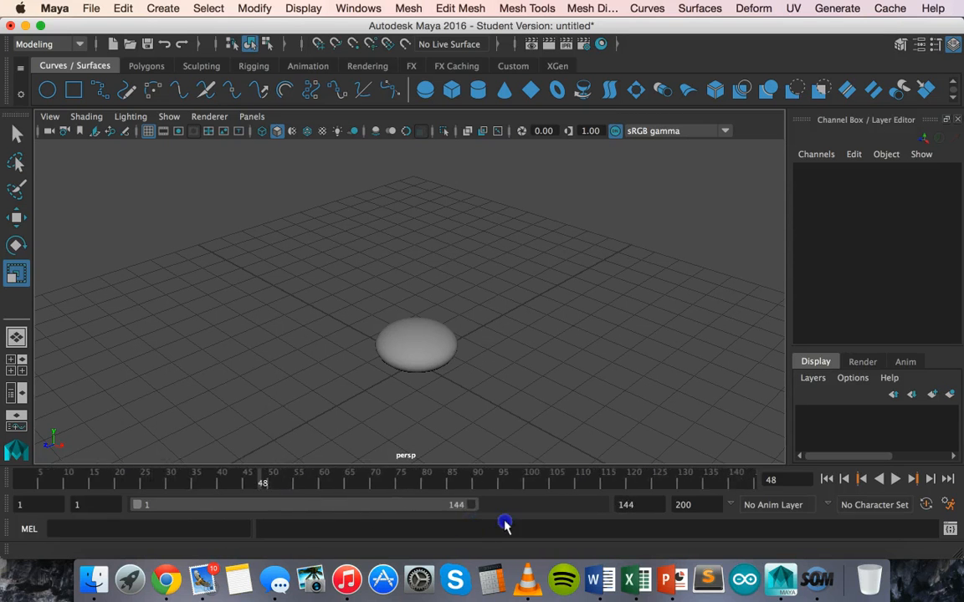
Shorten the playback range end from frame 120 to frame 55
drag(504, 521, 408, 515)
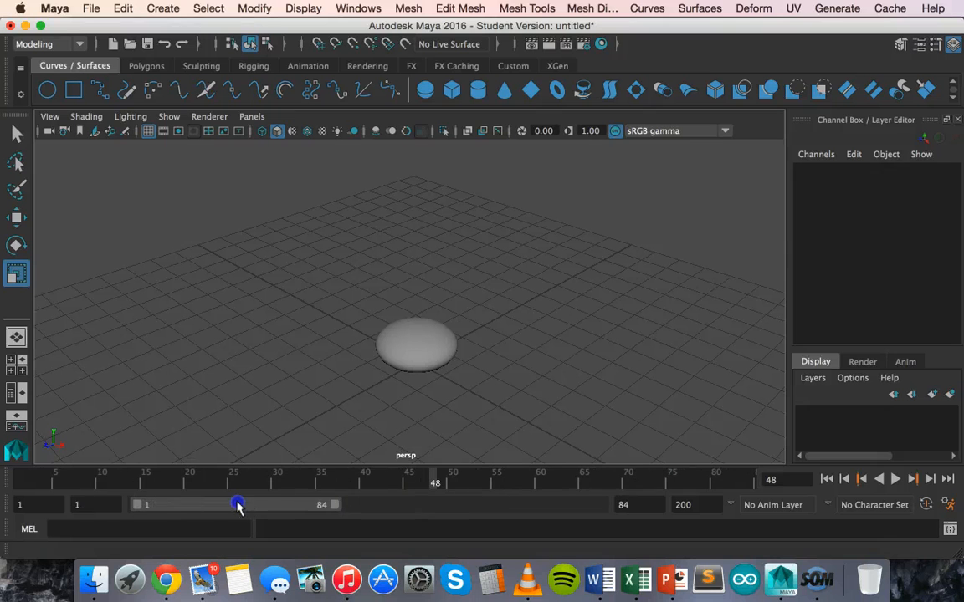
drag(238, 504, 254, 504)
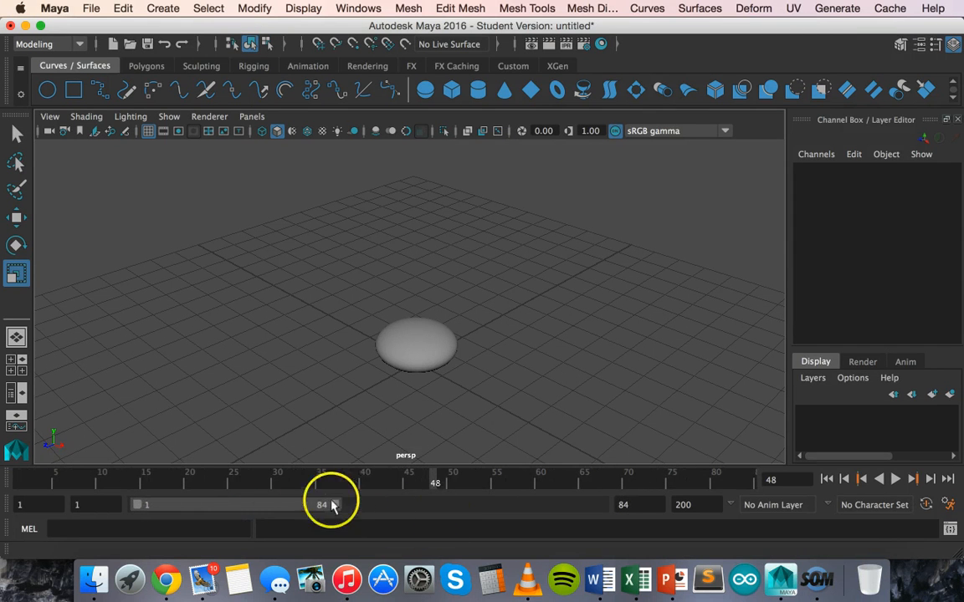
drag(331, 505, 310, 504)
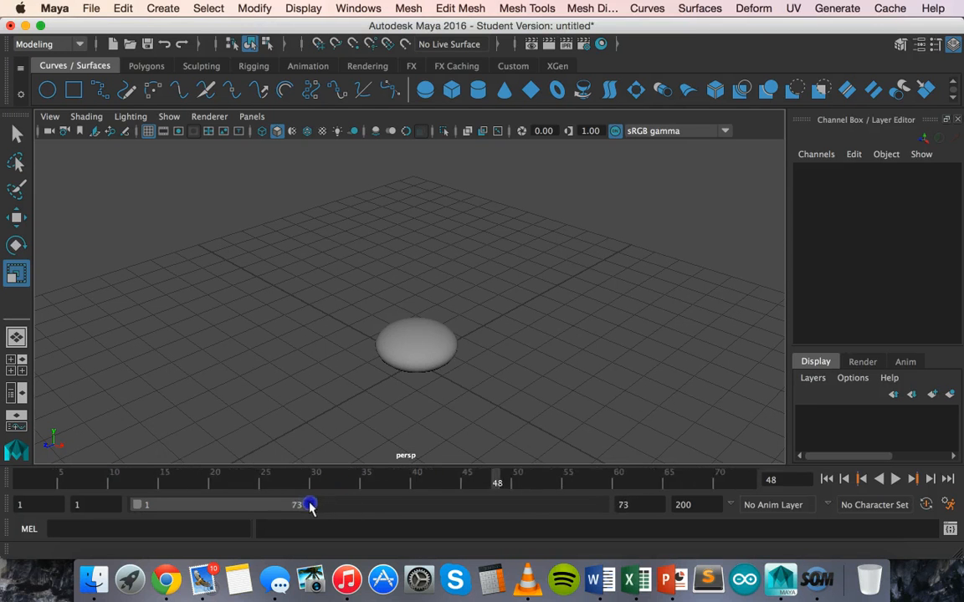
drag(310, 504, 262, 505)
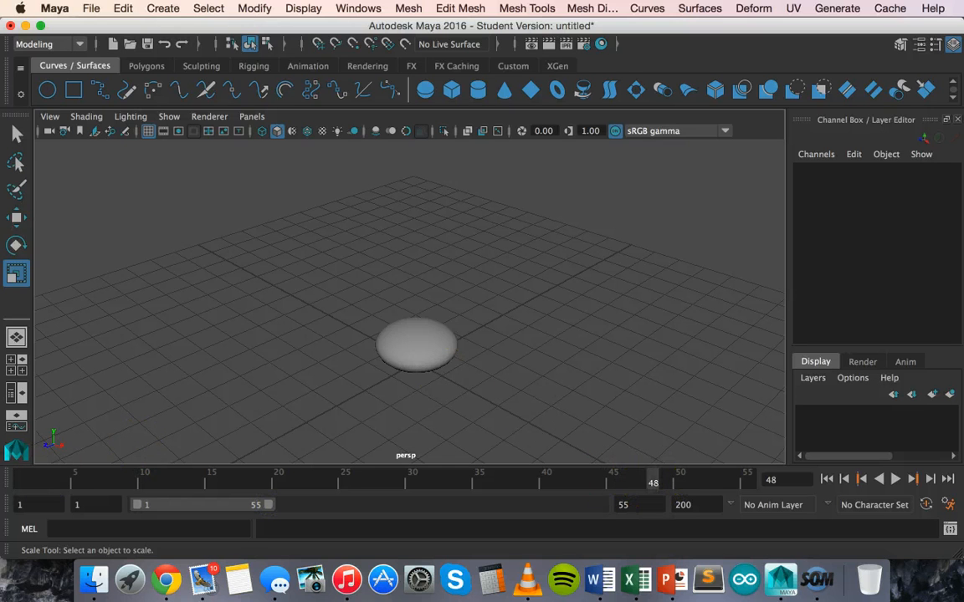
mouse_move(16, 215)
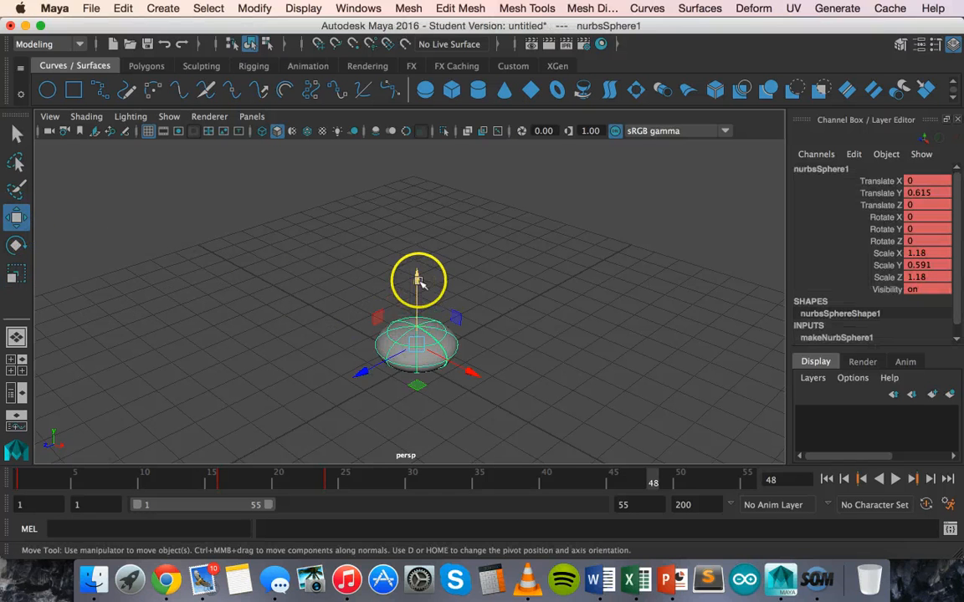
At frame 48, raise the ball to Translate Y 4 and set a key
drag(417, 280, 416, 204)
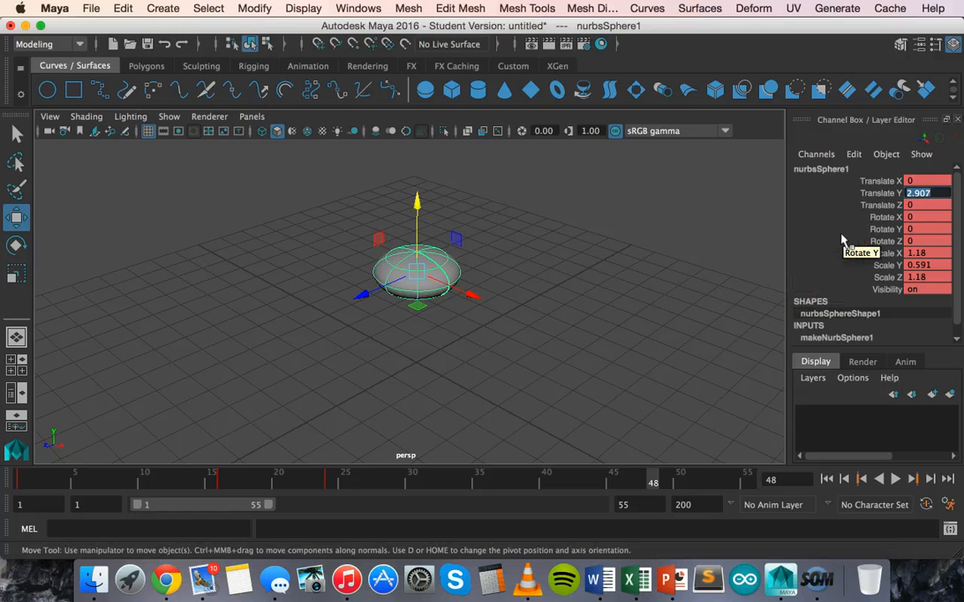
text(4)
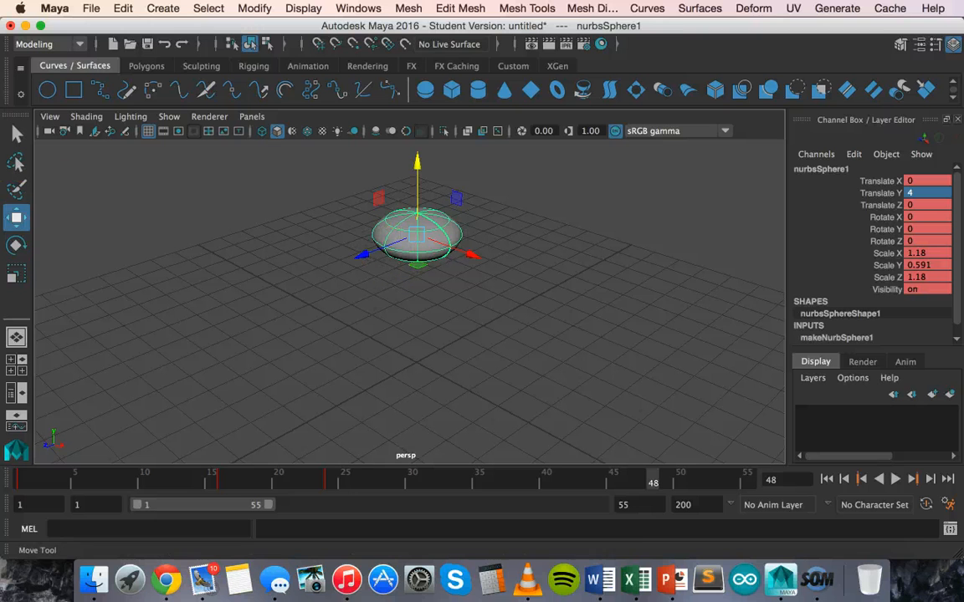
click(15, 272)
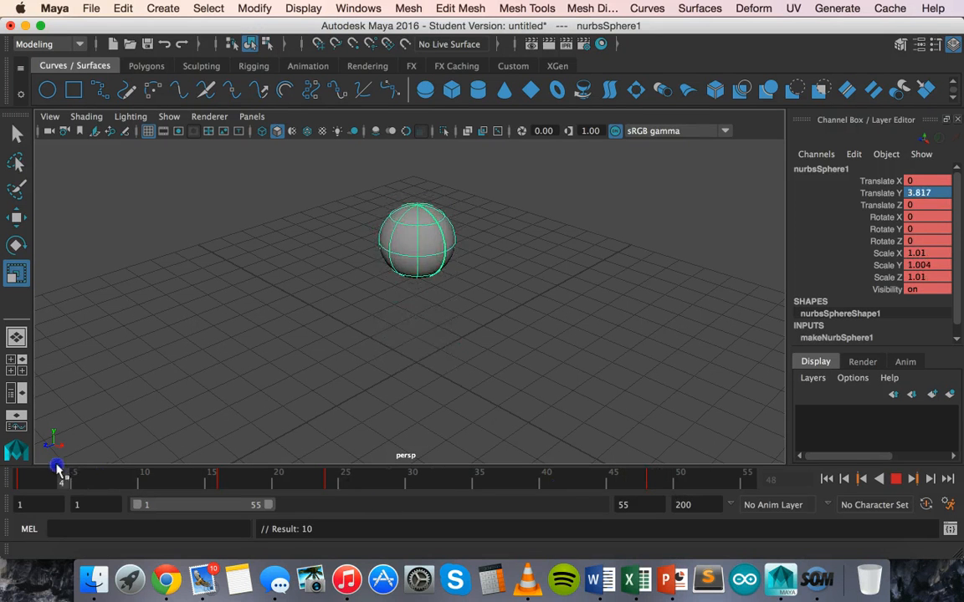
At frame 48, stretch the sphere back toward round and preview the preceding frames
drag(58, 482, 652, 482)
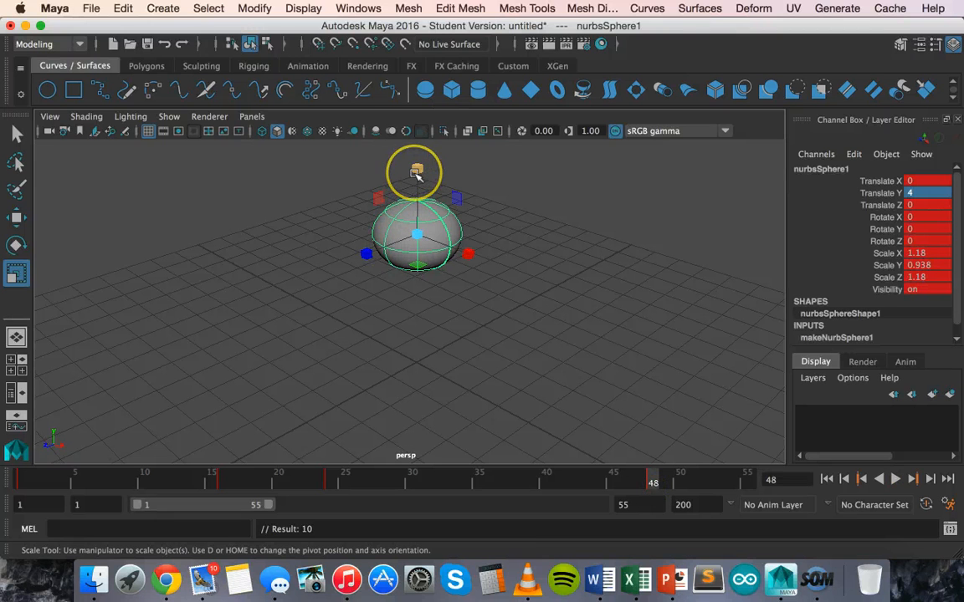
drag(417, 172, 418, 151)
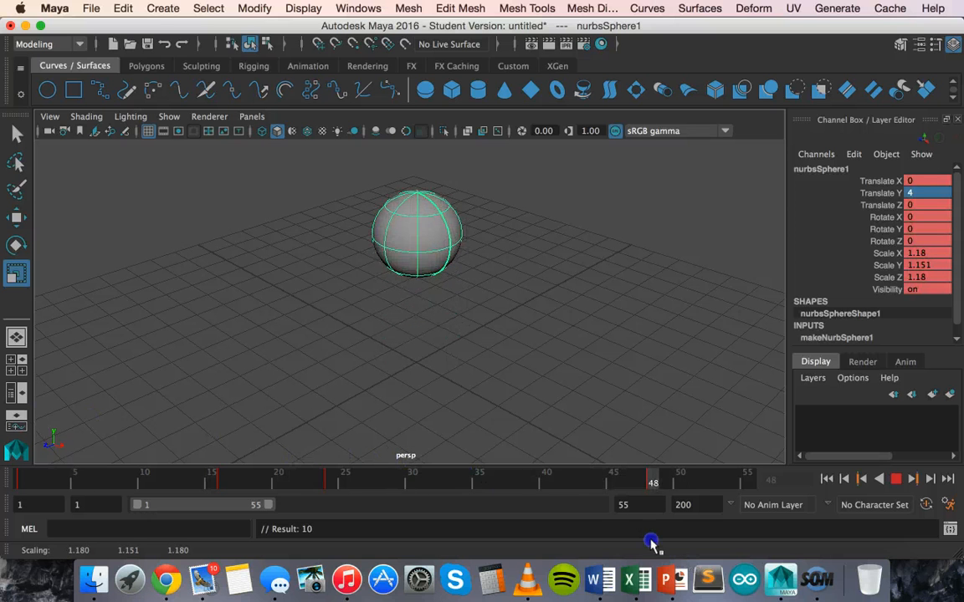
drag(653, 482, 615, 482)
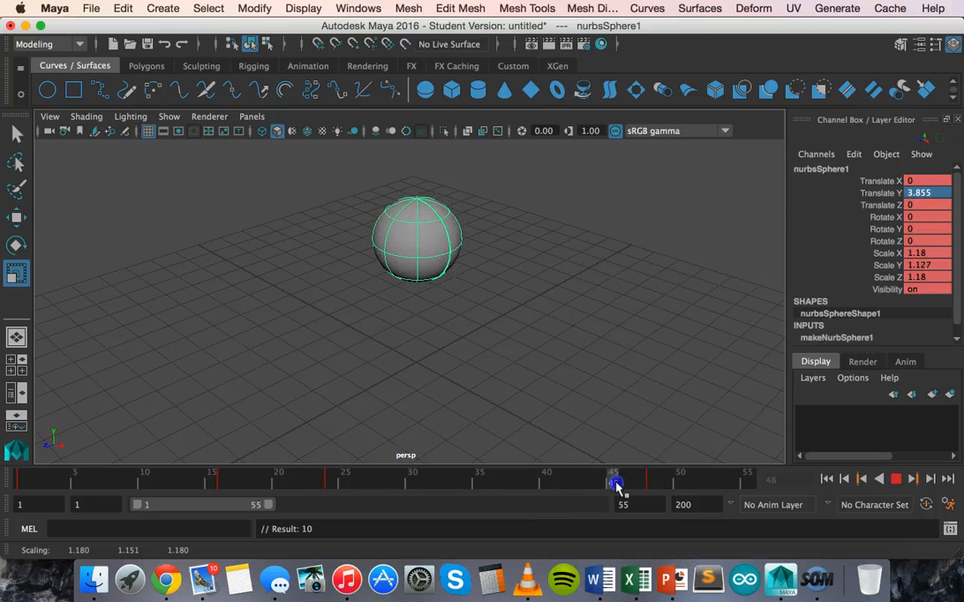
drag(615, 483, 655, 483)
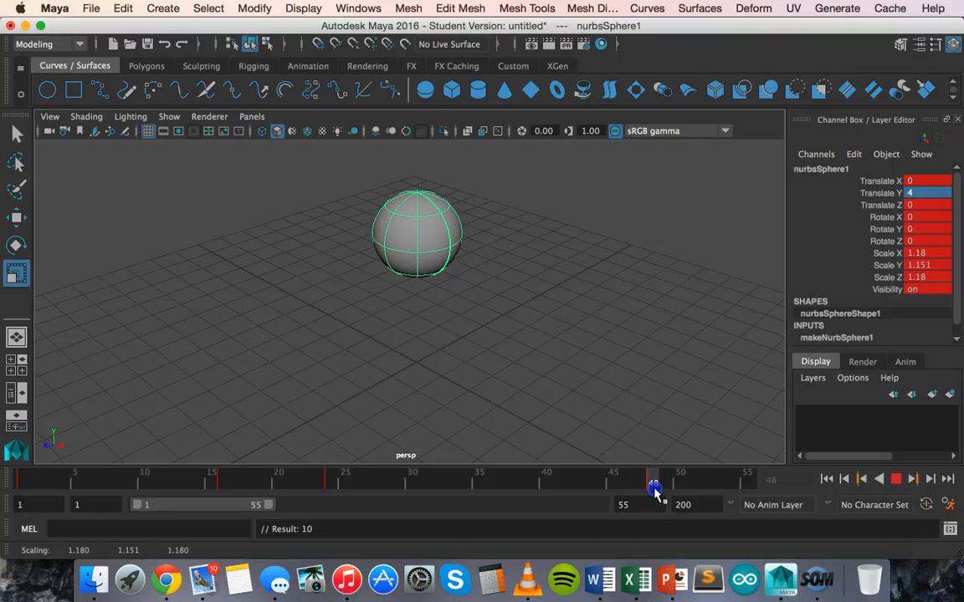
Scrub frames 30–41 to review the landing squash and the rebound
drag(655, 483, 445, 499)
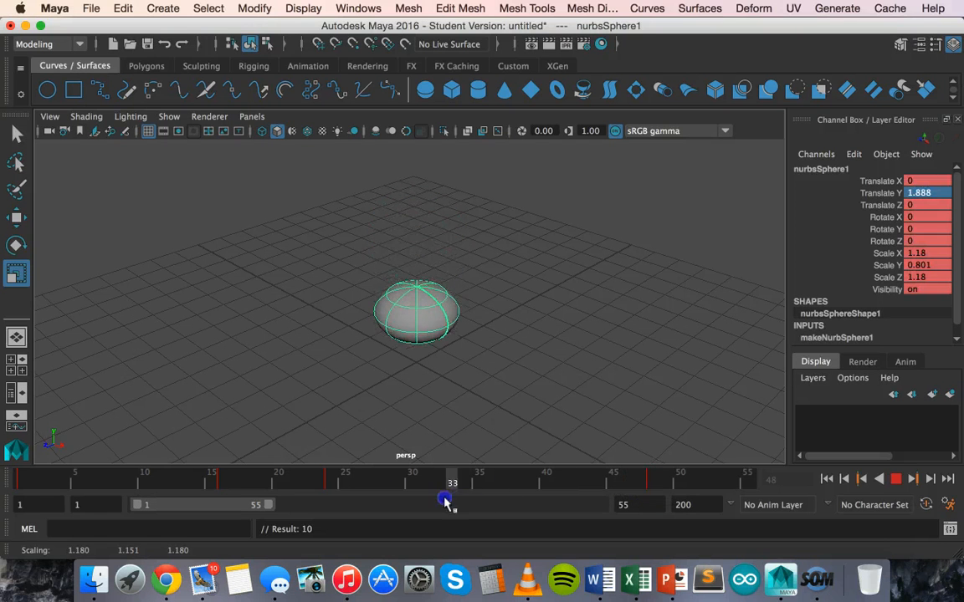
drag(452, 484, 430, 483)
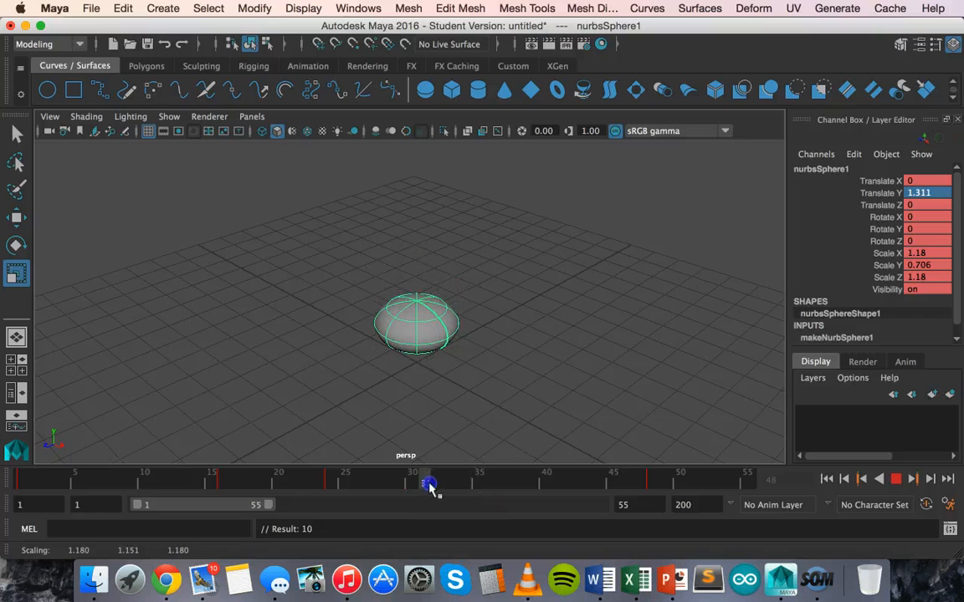
drag(429, 483, 538, 483)
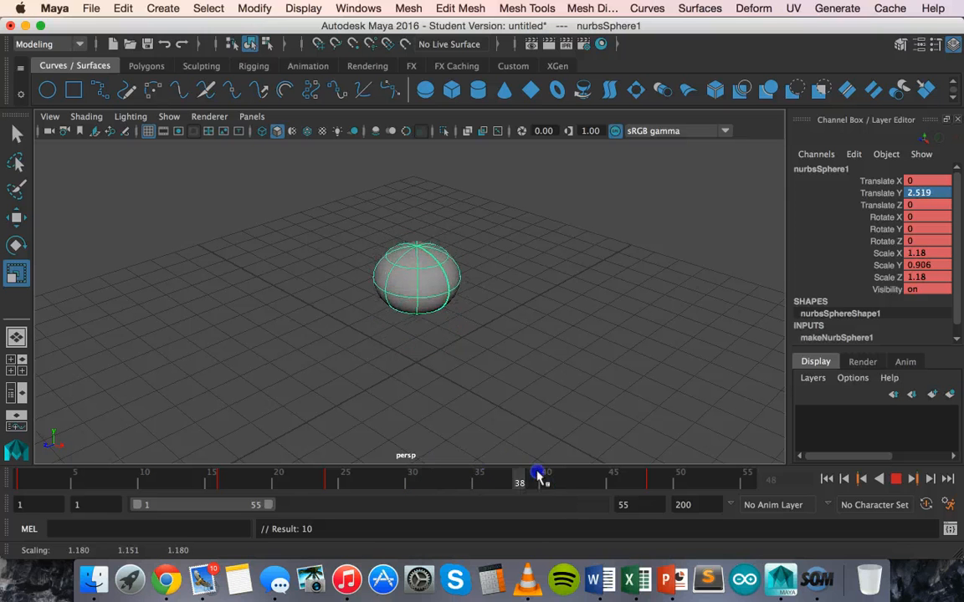
drag(537, 473, 396, 473)
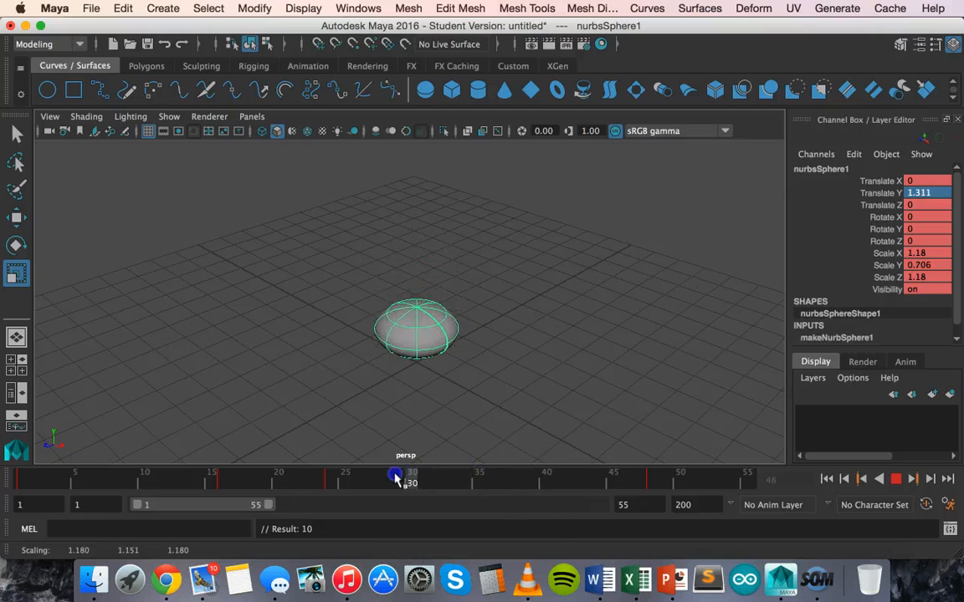
drag(395, 477, 468, 477)
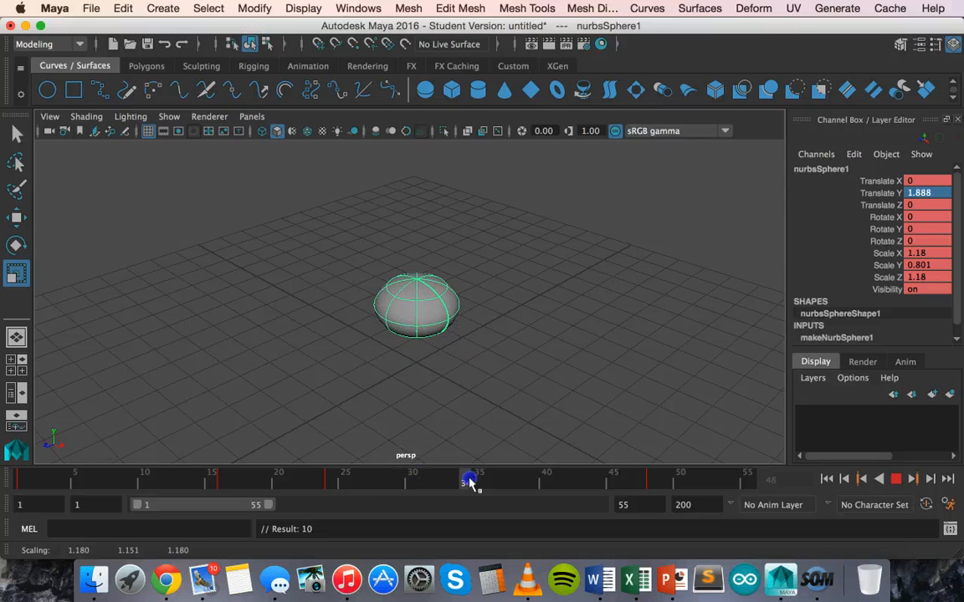
drag(469, 481, 556, 481)
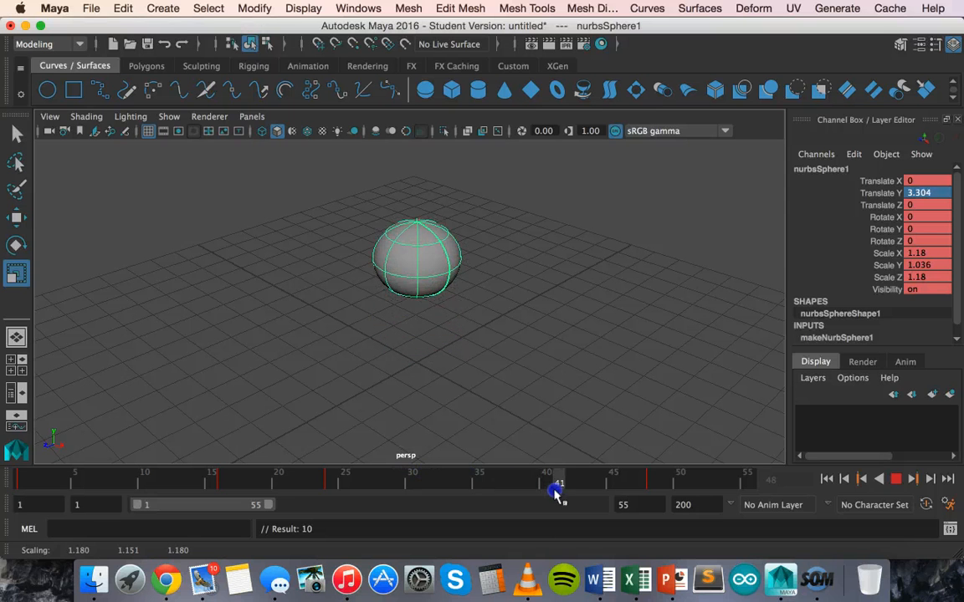
drag(553, 481, 455, 482)
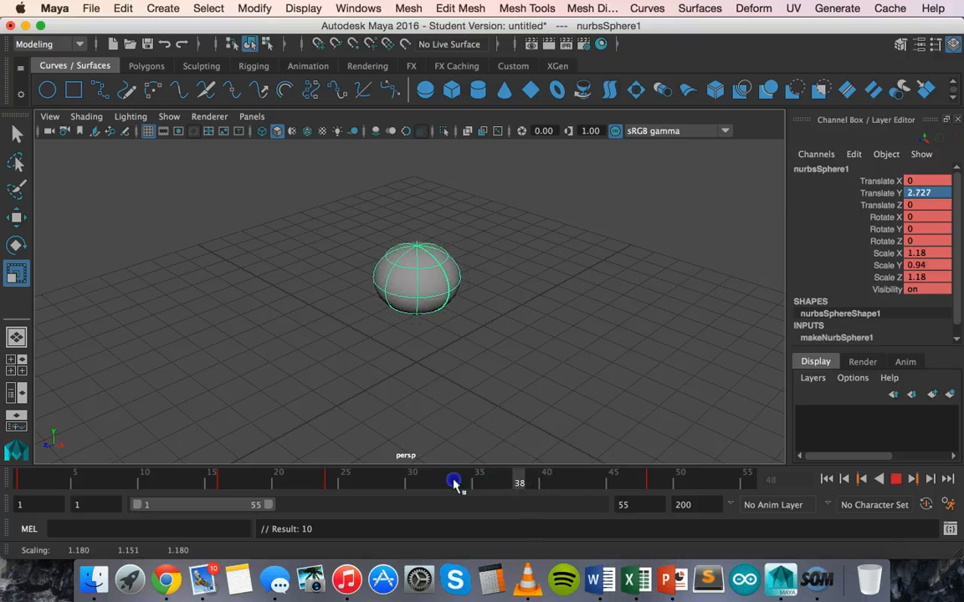
drag(455, 482, 370, 482)
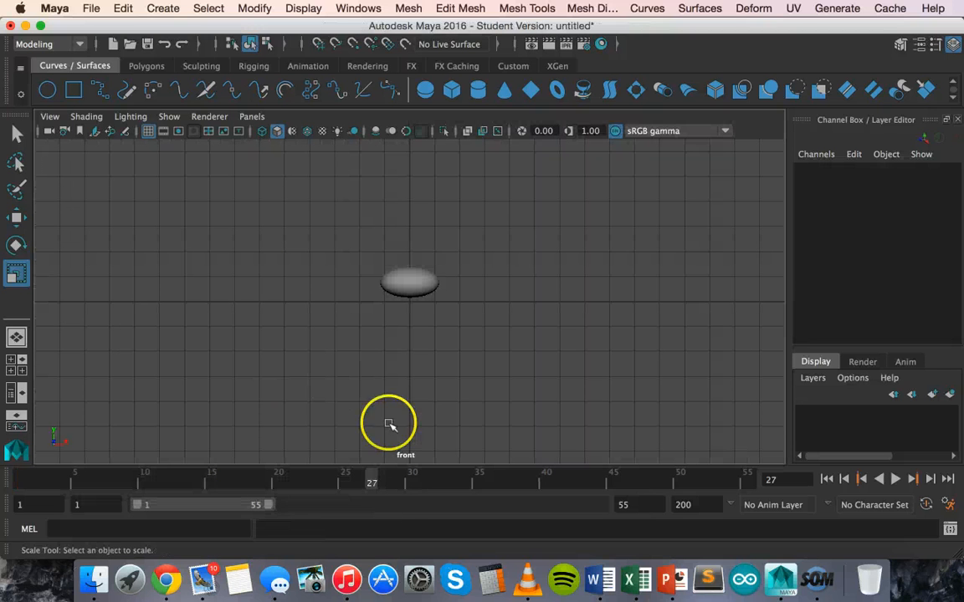
mouse_move(864, 439)
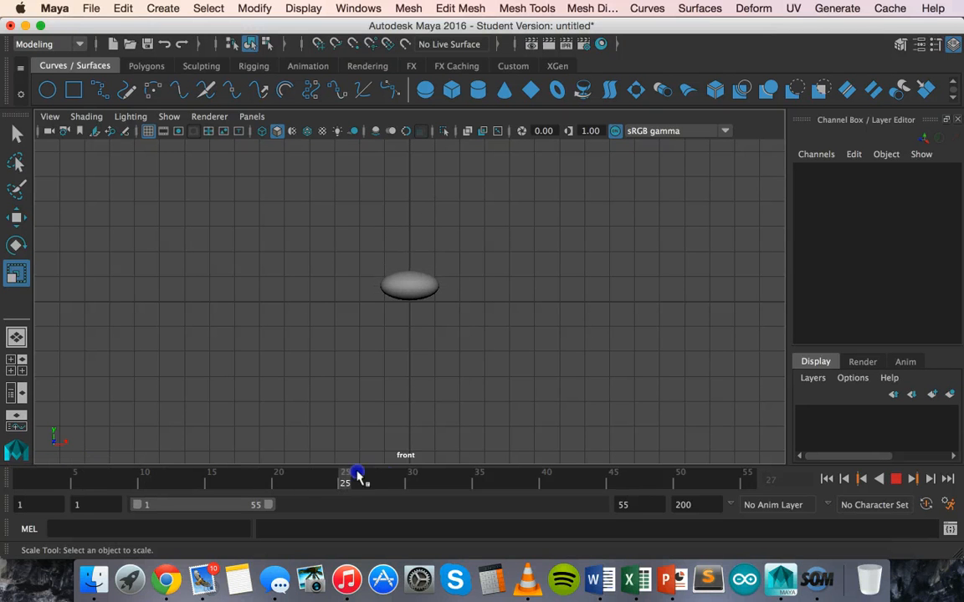
Scrub from frame 43 to frame 47, checking the ball near the top of its bounce
drag(358, 475, 573, 475)
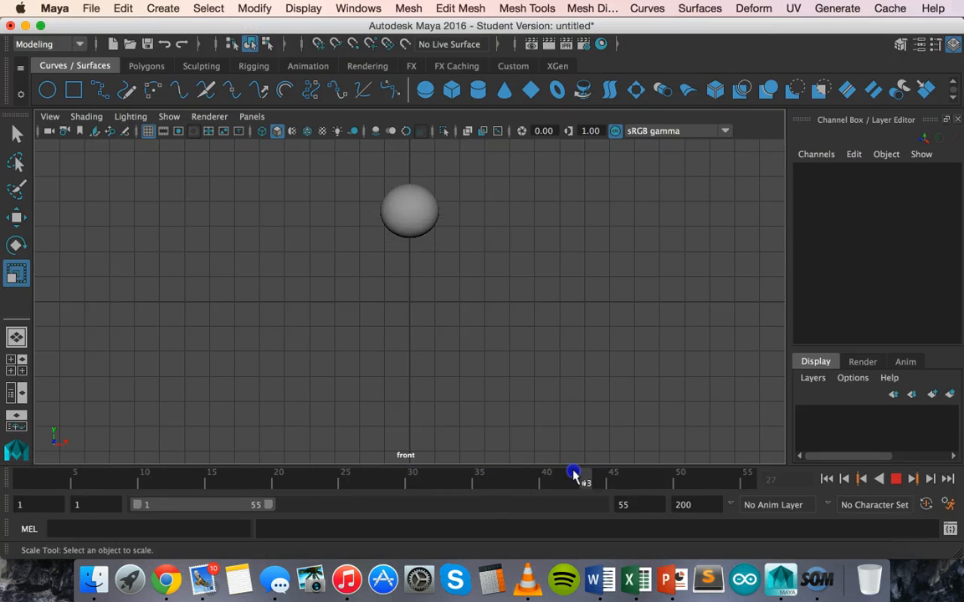
drag(575, 477, 640, 477)
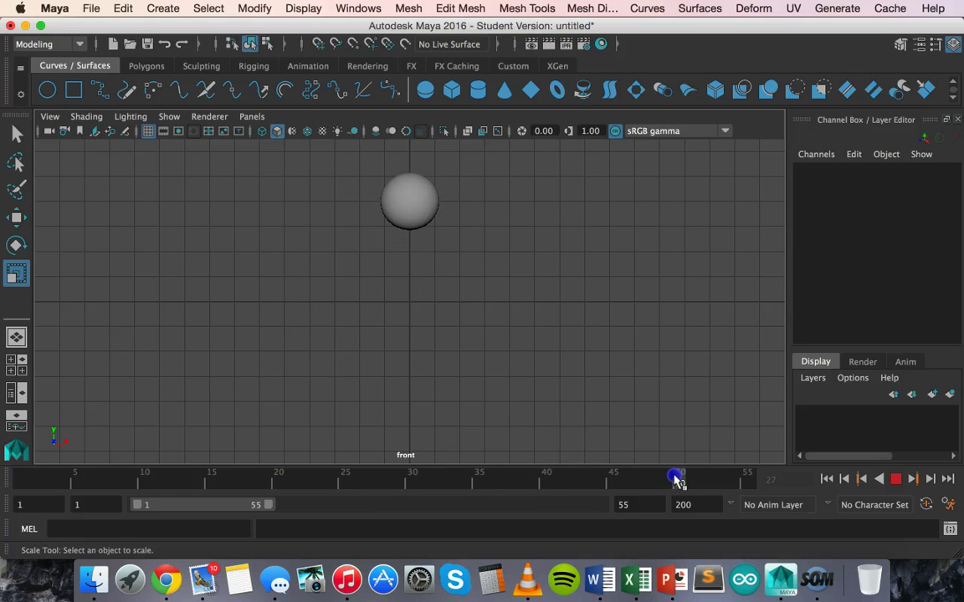
drag(676, 478, 656, 478)
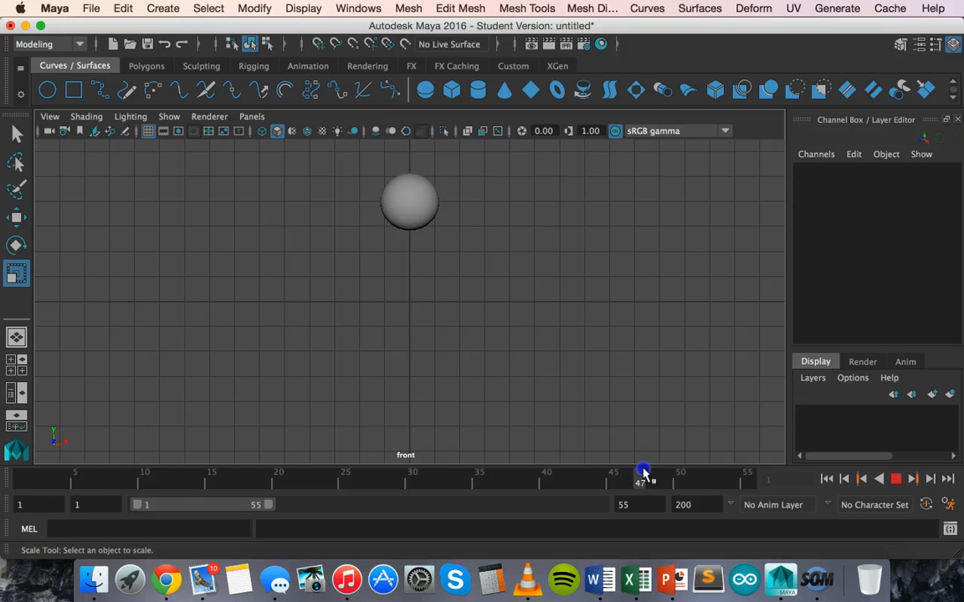
Select nurbsSphere1 at frame 48 and scale it back to nearly round
drag(644, 477, 653, 477)
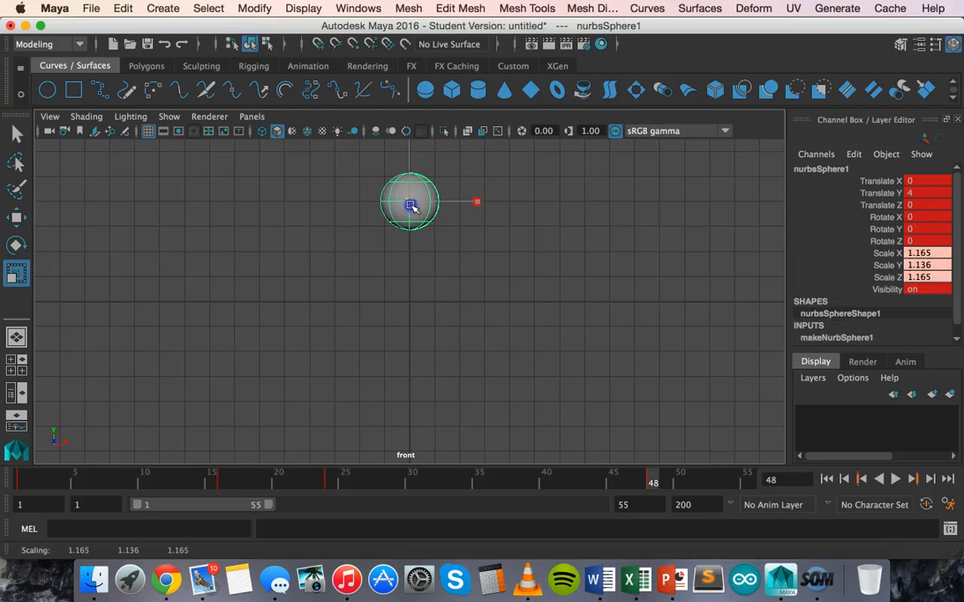
drag(410, 205, 408, 201)
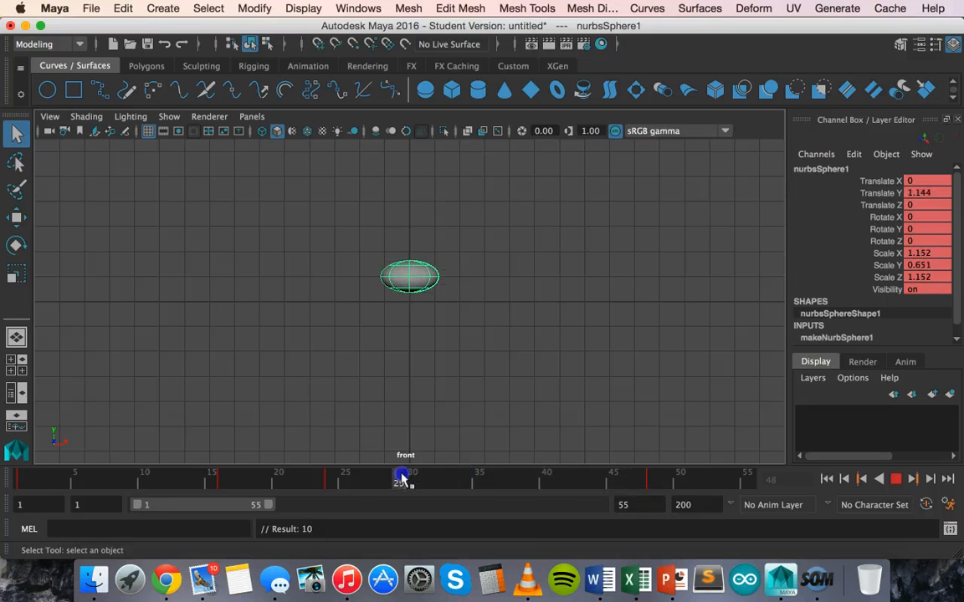
At frame 33, scale the ball up in Y to about 0.79 so it rounds out
drag(404, 480, 493, 485)
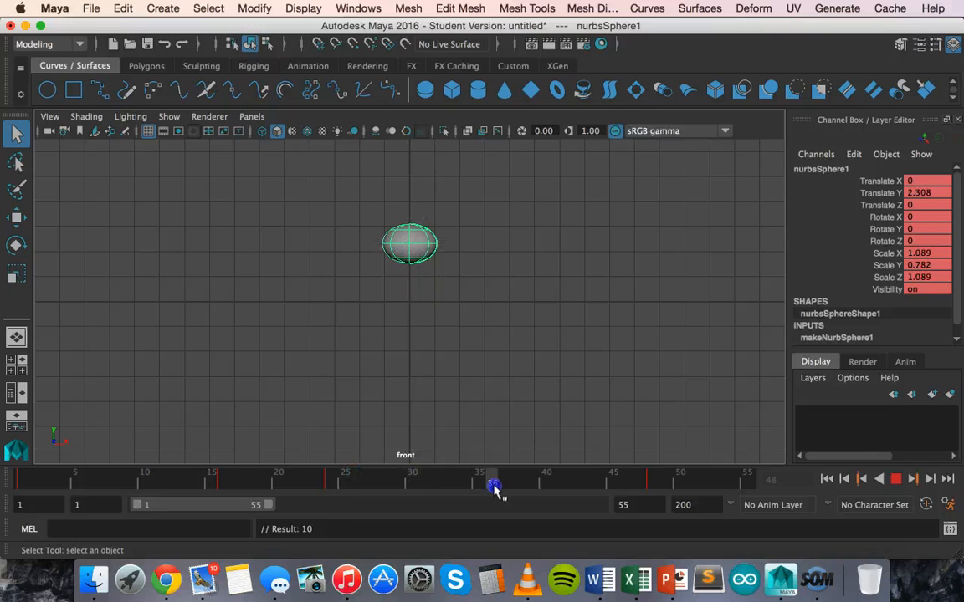
drag(494, 481, 544, 481)
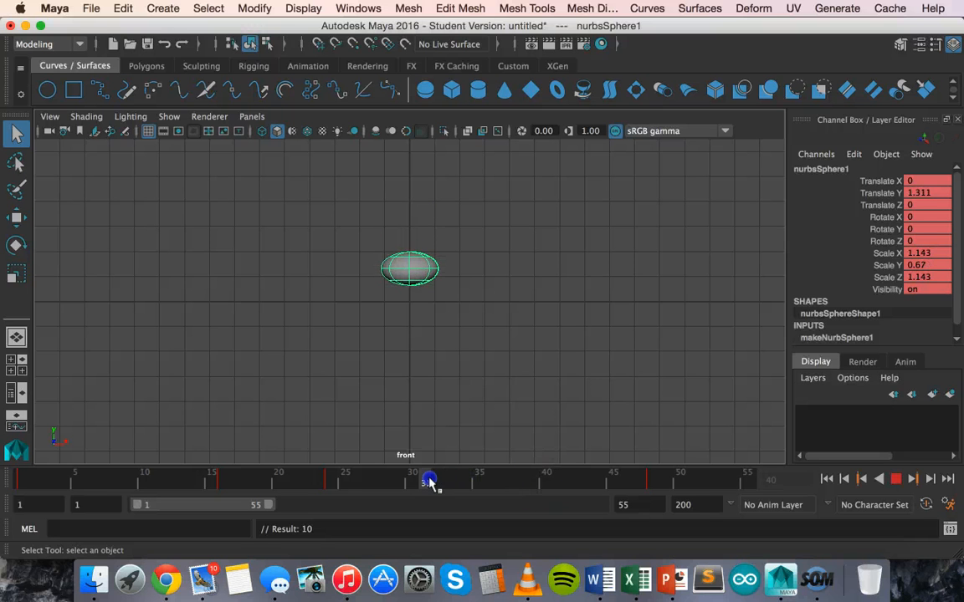
drag(429, 479, 415, 479)
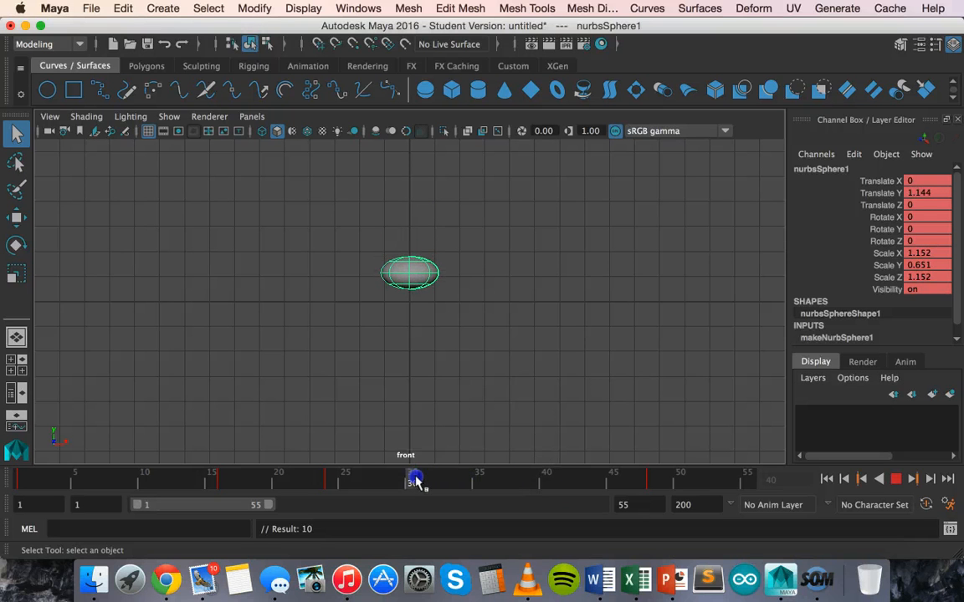
drag(416, 480, 455, 480)
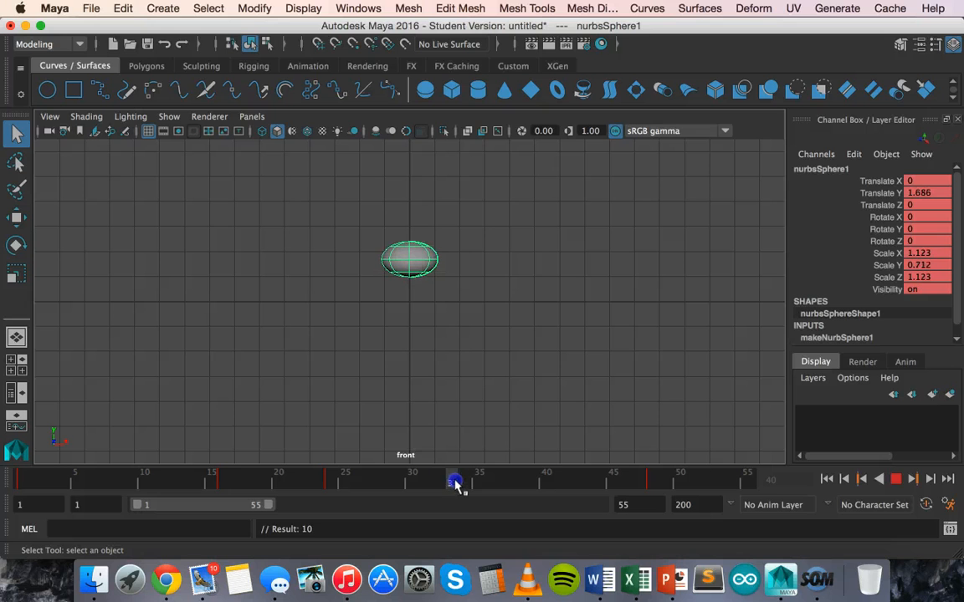
click(15, 275)
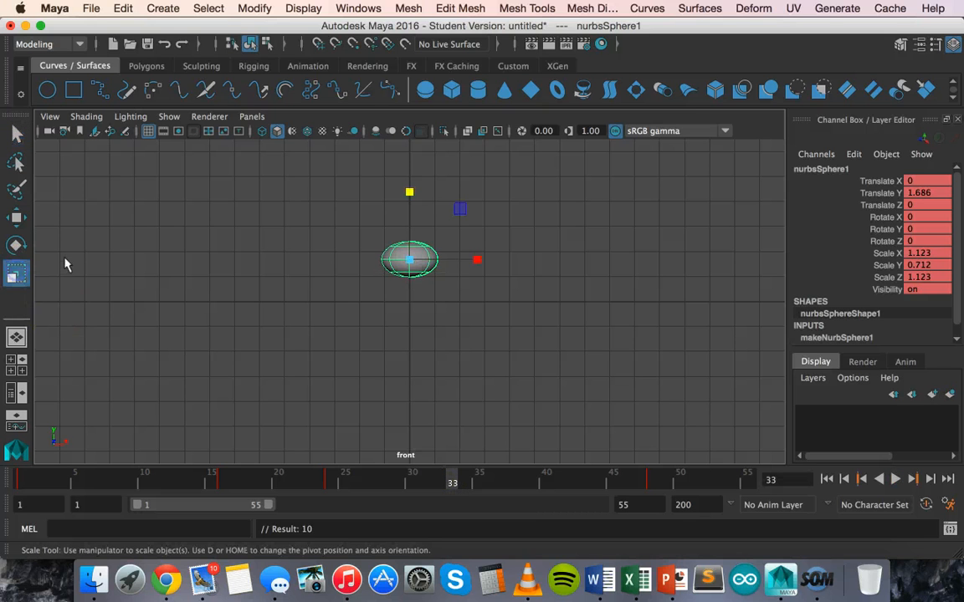
drag(409, 191, 411, 185)
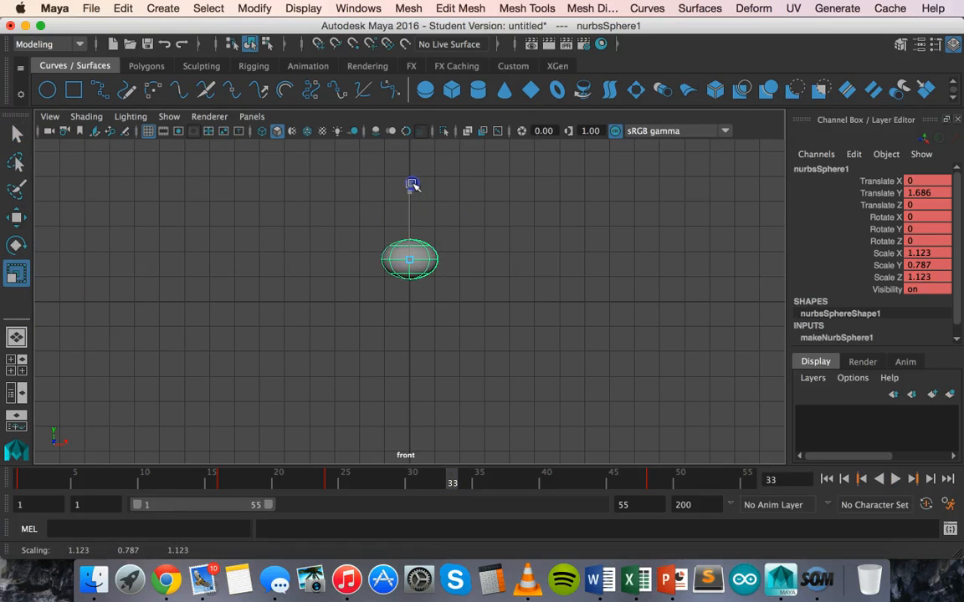
drag(411, 184, 409, 164)
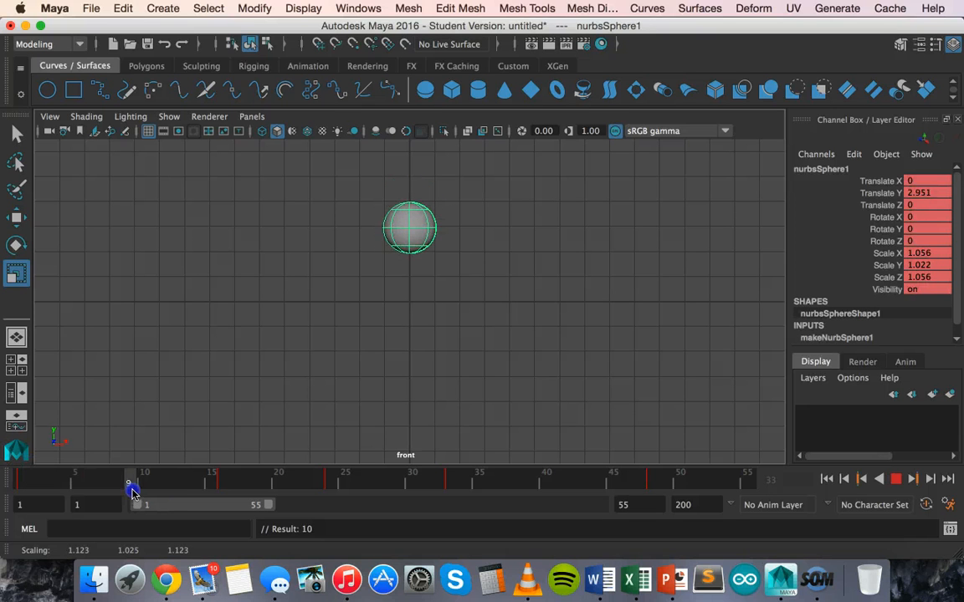
Scrub frames 22–32 to confirm the squash and rounding, then return to frame 1
drag(132, 485, 293, 486)
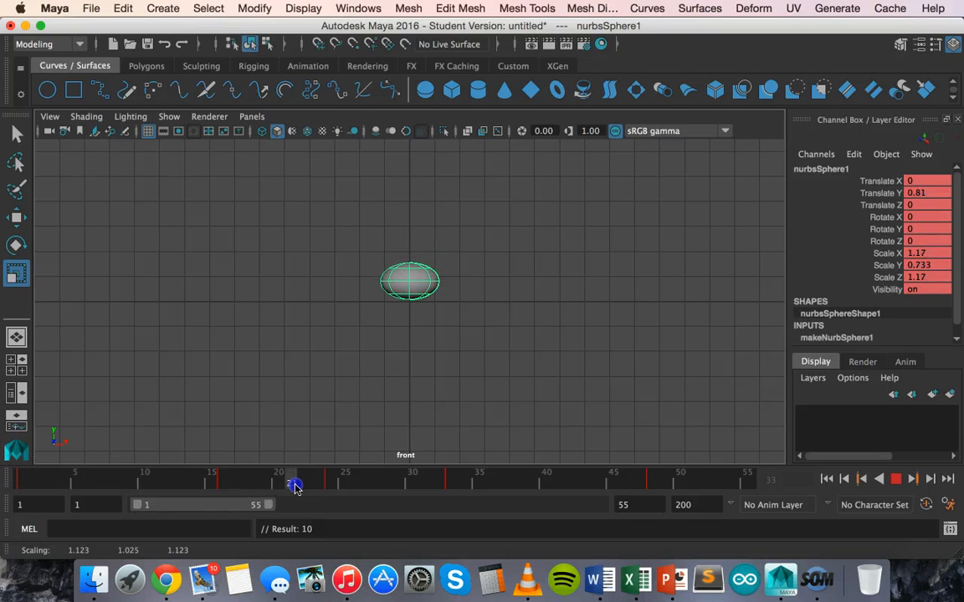
drag(295, 478, 333, 479)
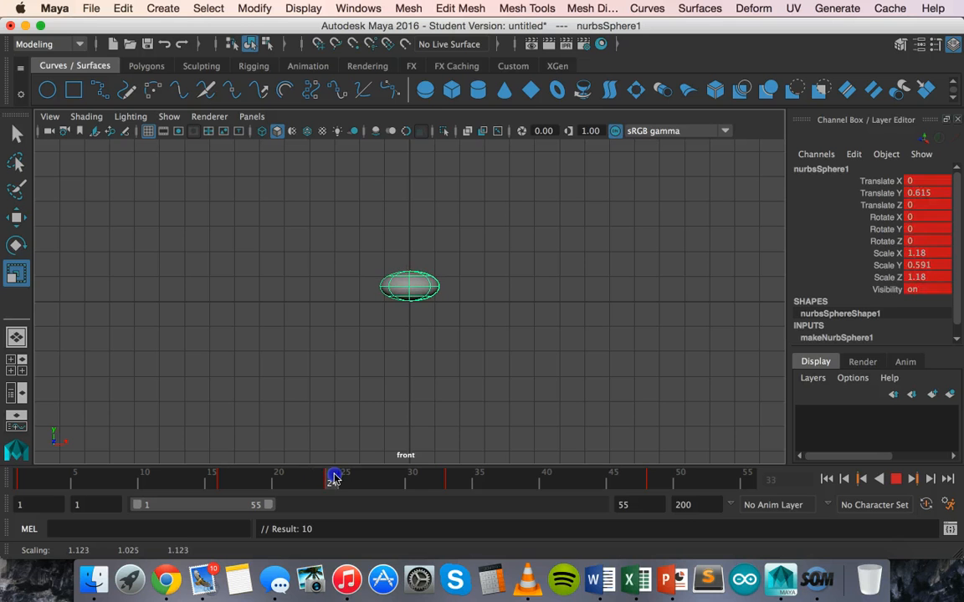
drag(335, 477, 439, 477)
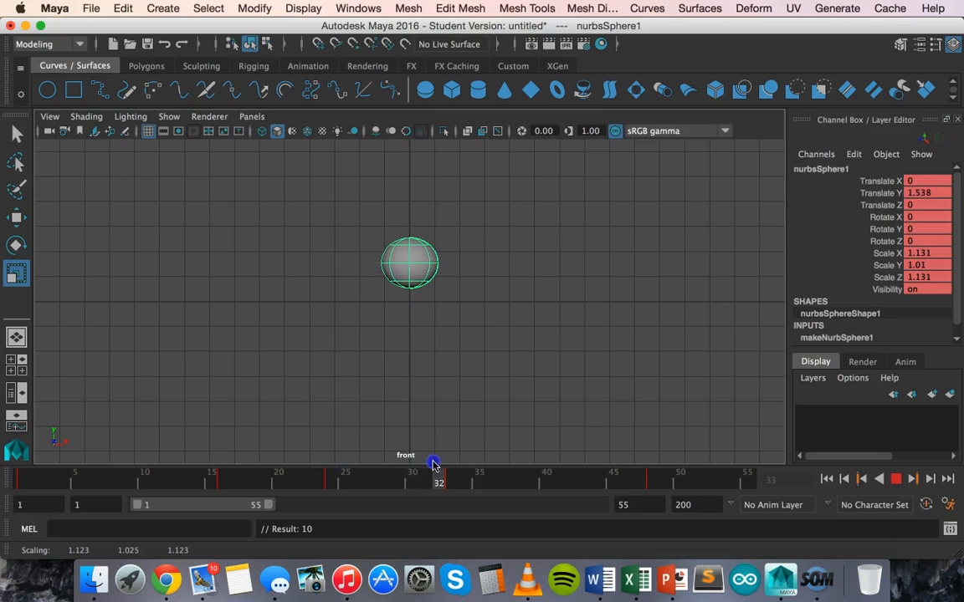
drag(438, 464, 535, 463)
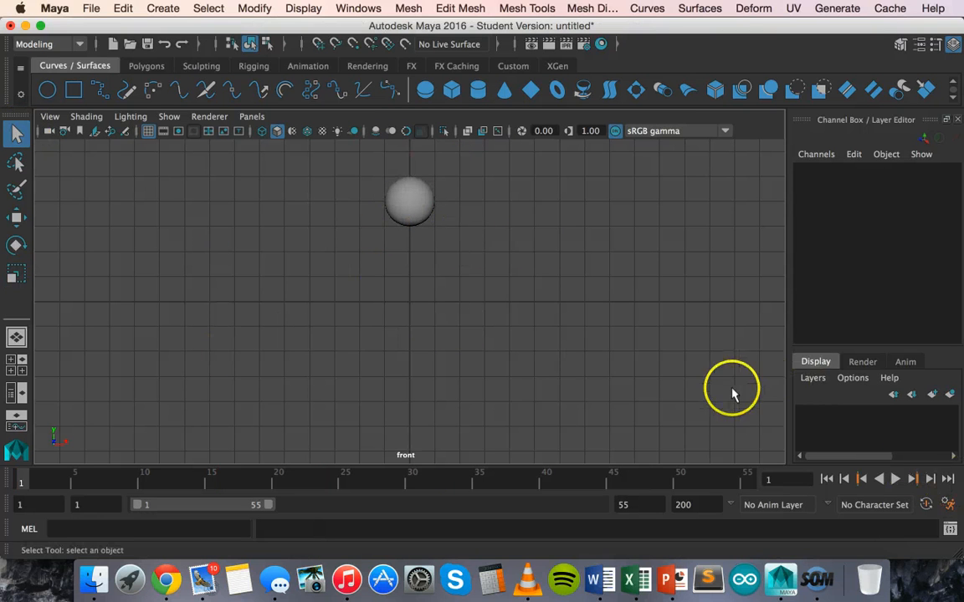
mouse_move(895, 477)
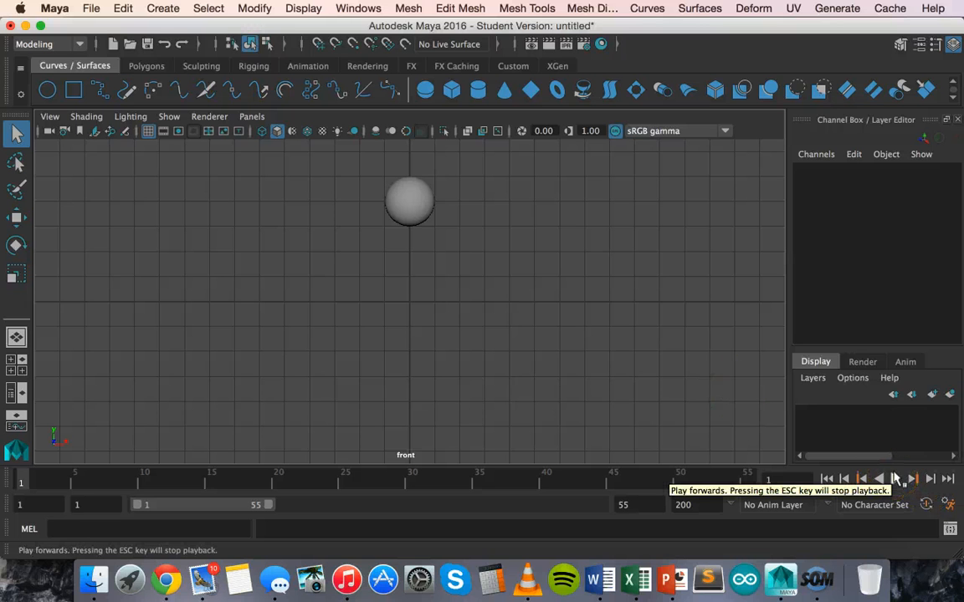
Play the bouncing ball animation forwards from frame 1
click(904, 478)
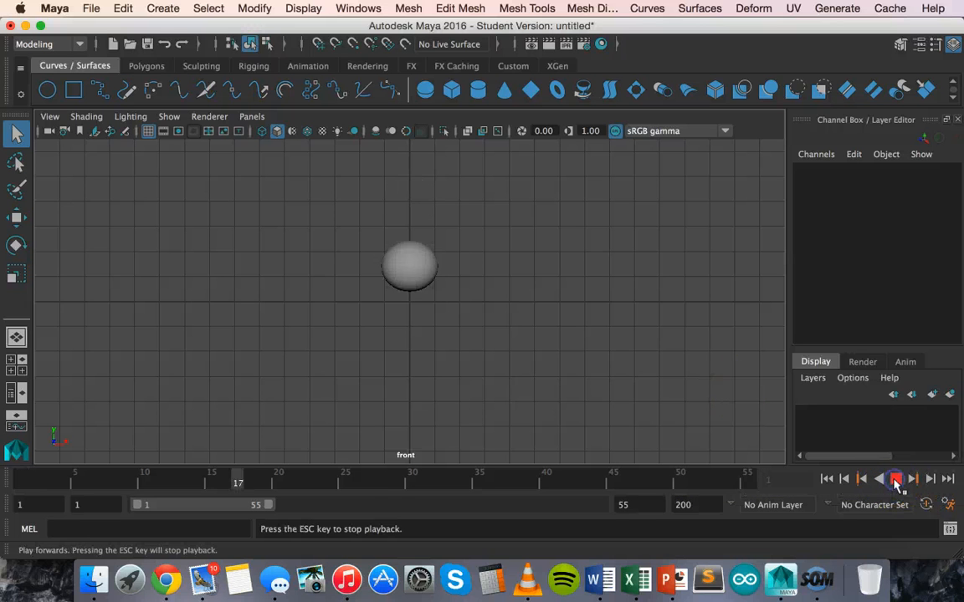